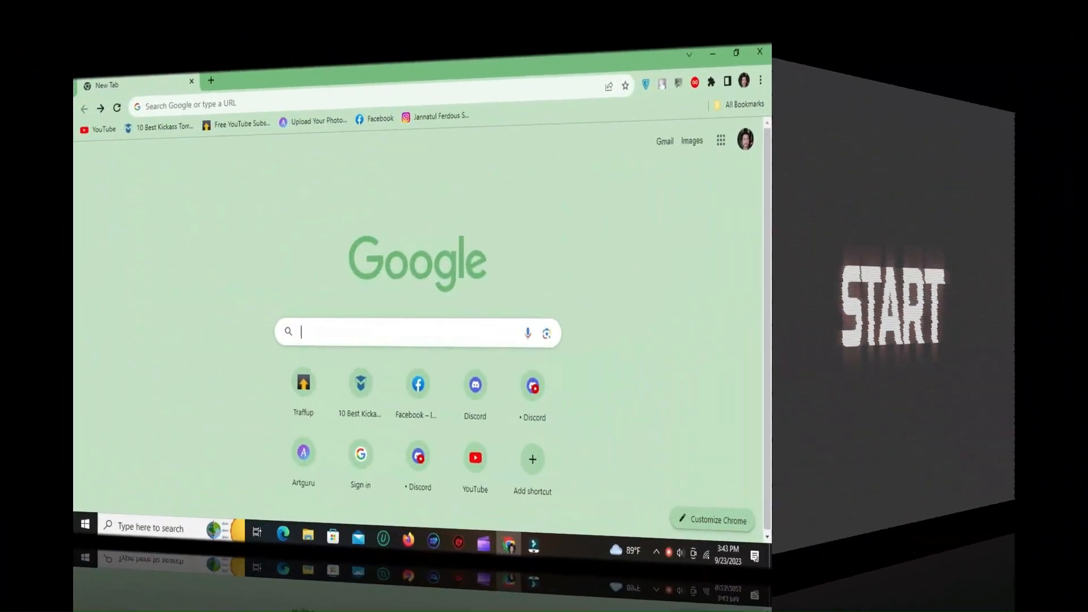
- Search Google for 'vidnoz' and open the Vidnoz AI Tools result
text(vidnoz)
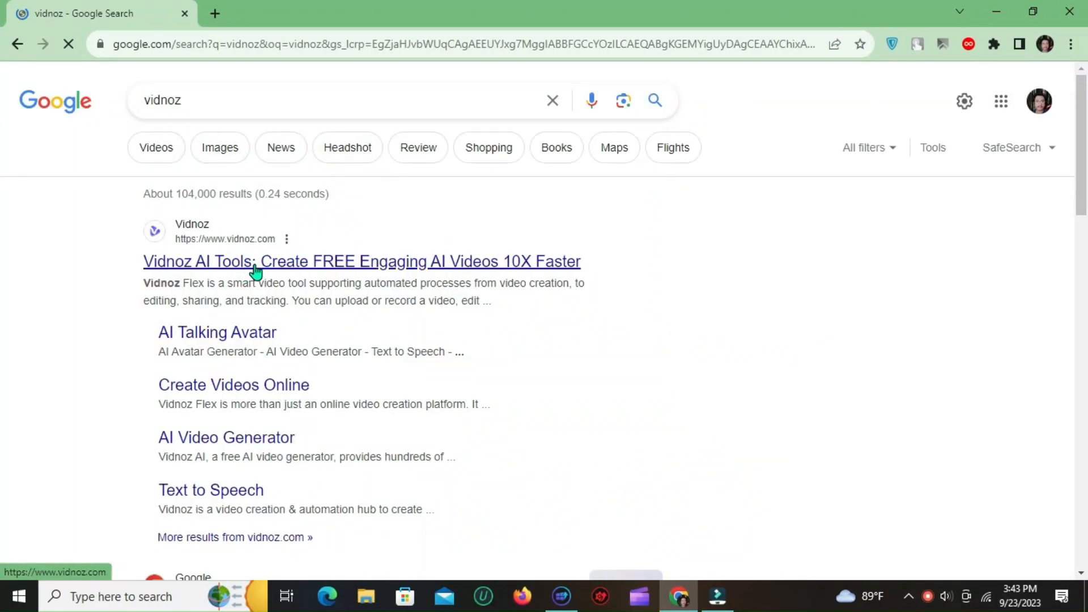
click(256, 269)
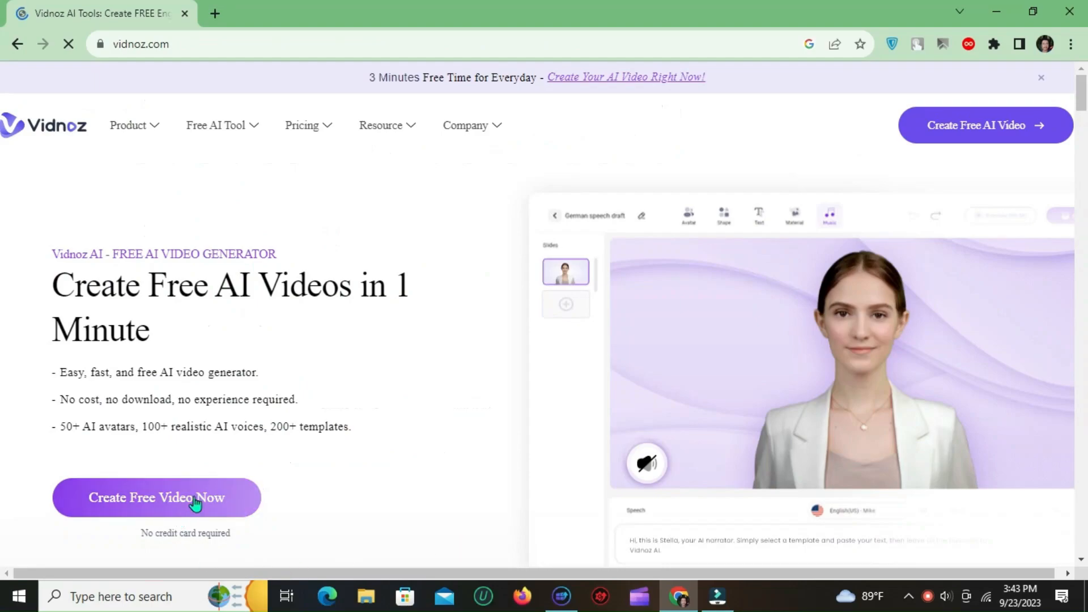
- Enter the free video creator and sign in with the Google account
click(176, 506)
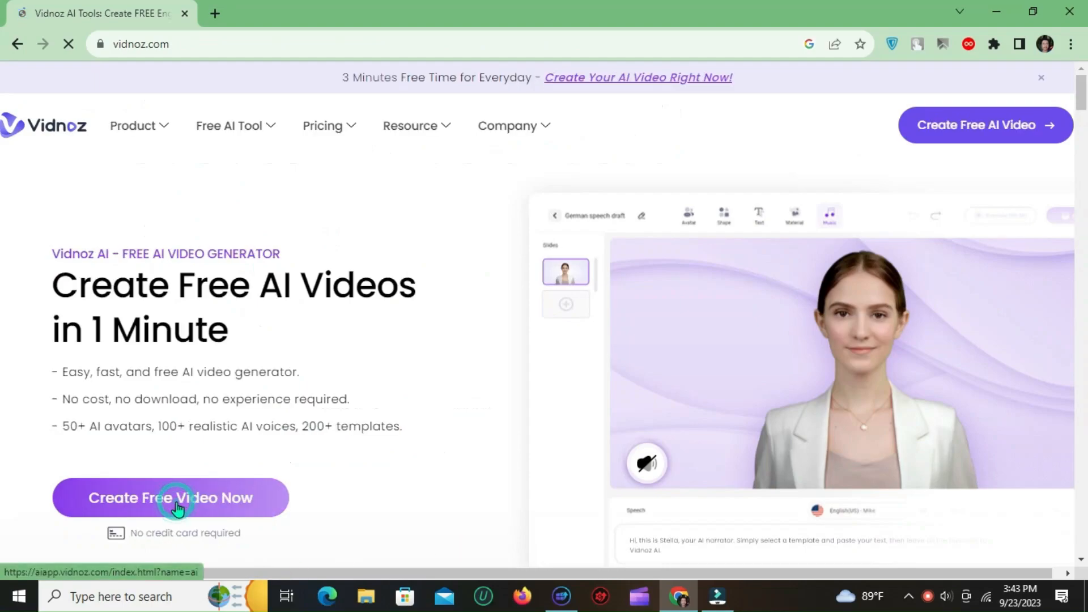
click(176, 498)
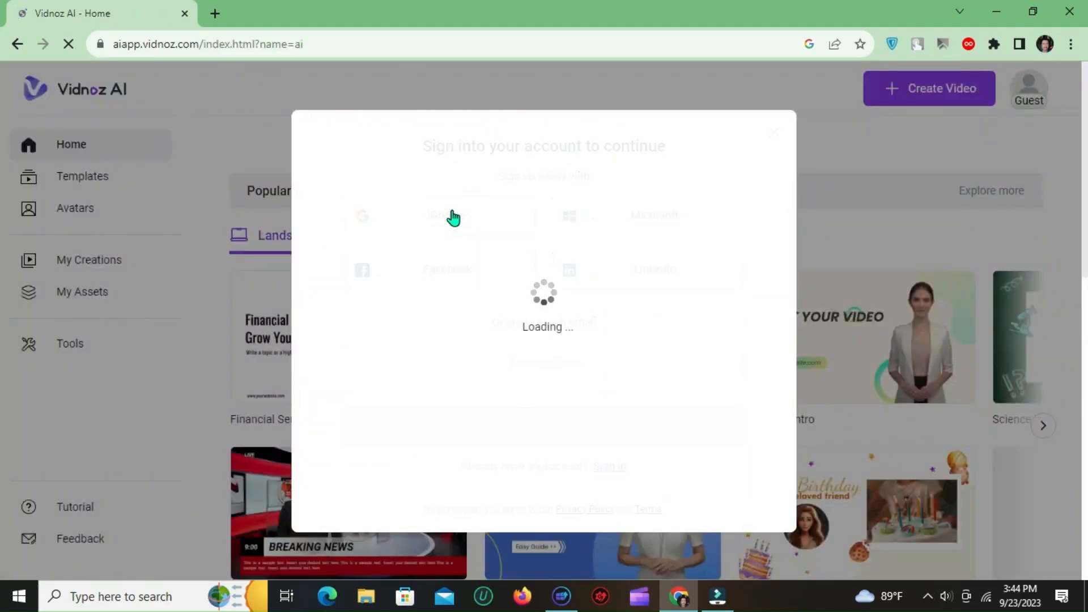
click(435, 217)
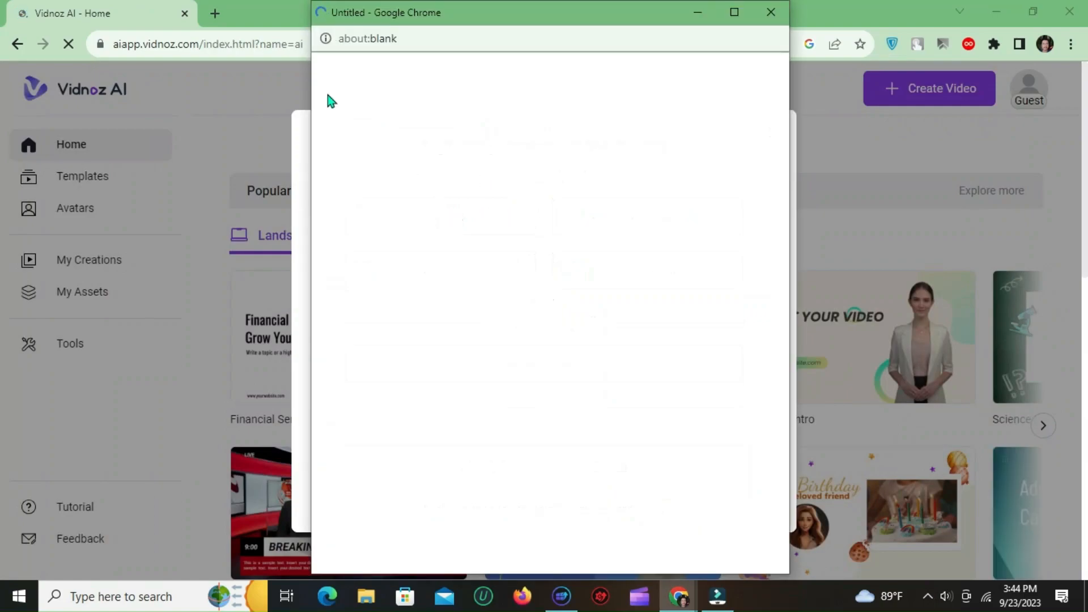
click(771, 11)
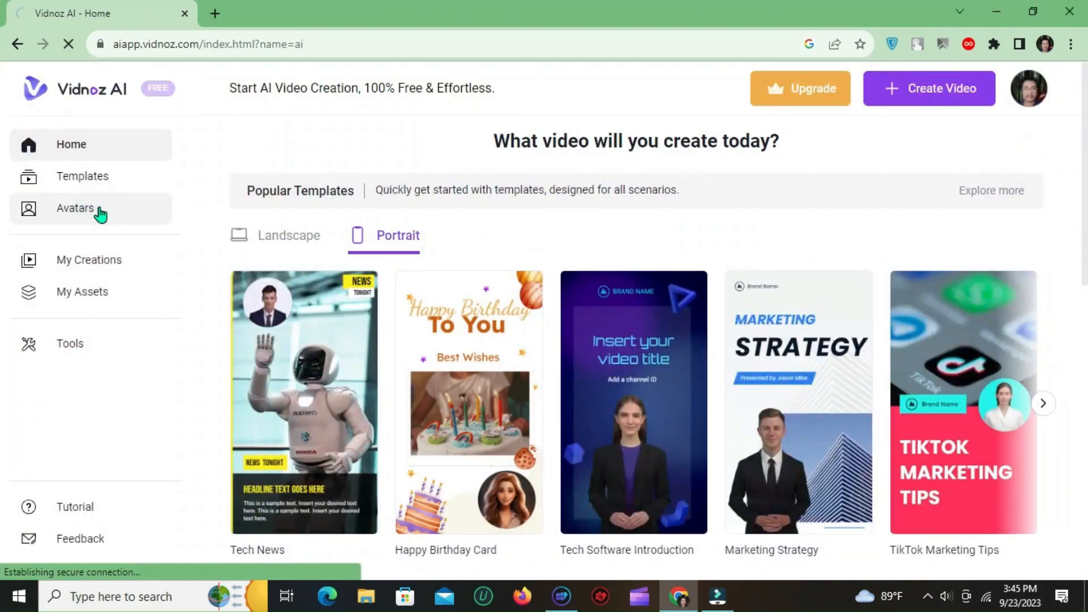
- Upload image.jpg from Downloads as a talking photo with Remove background on
click(74, 208)
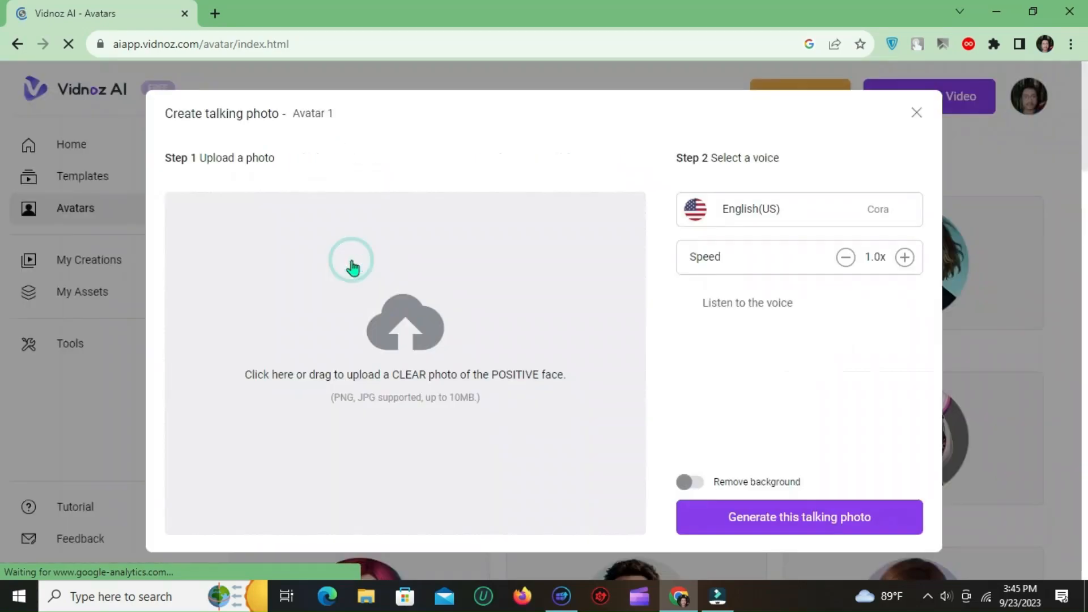
mouse_move(390, 363)
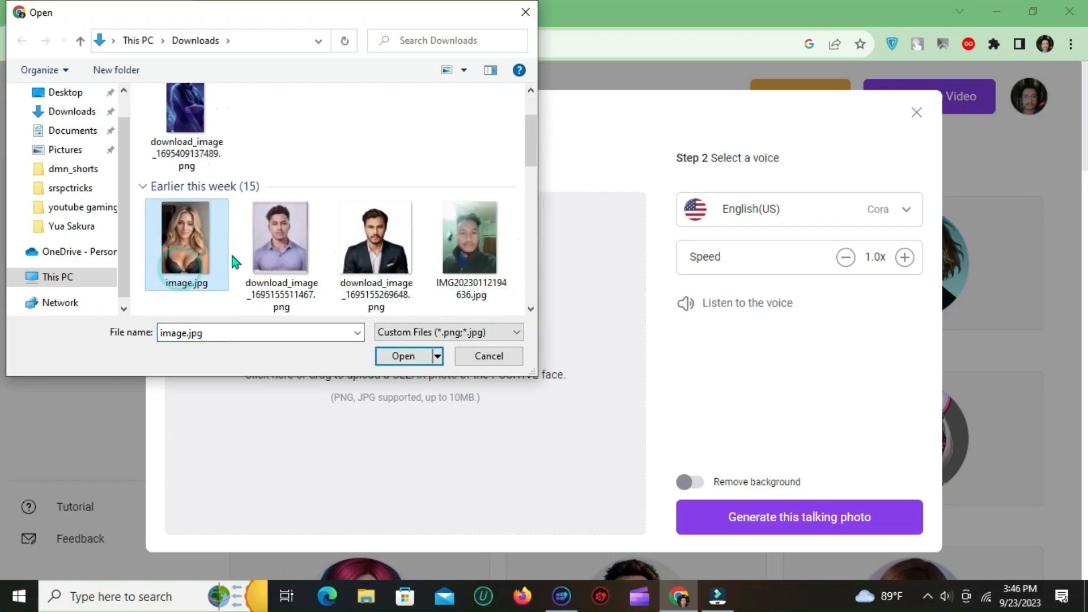
click(403, 355)
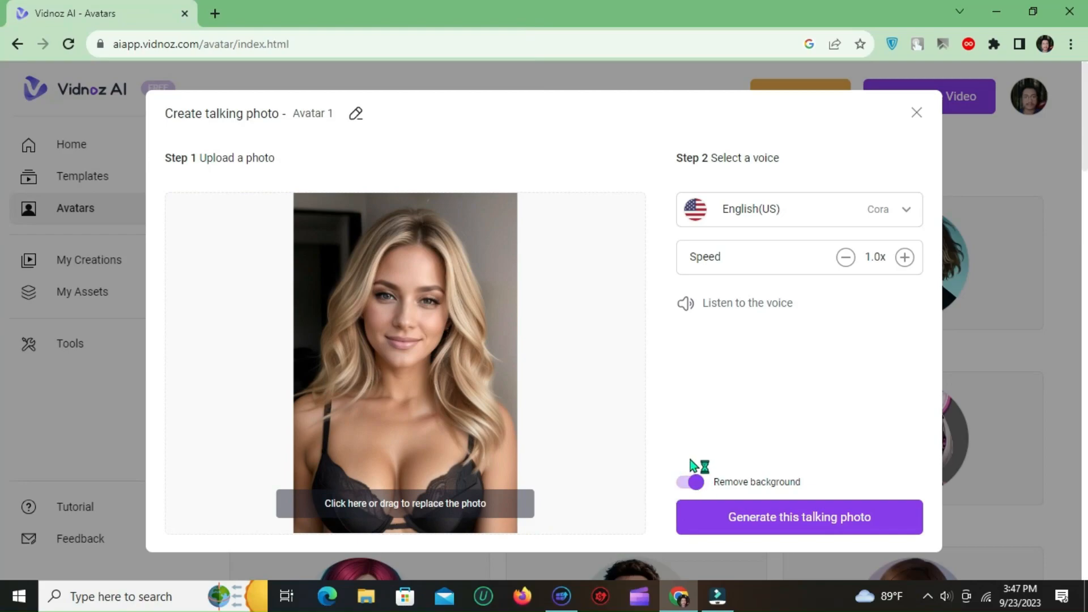
click(689, 482)
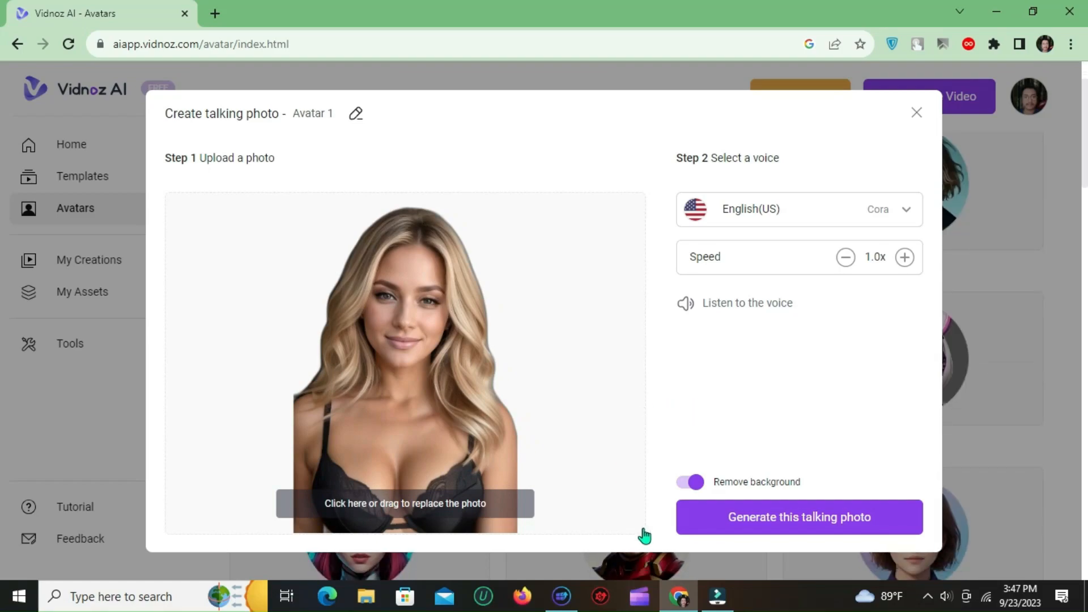
- Generate the talking photo, dismiss the editor tour and select the avatar on the canvas
click(799, 516)
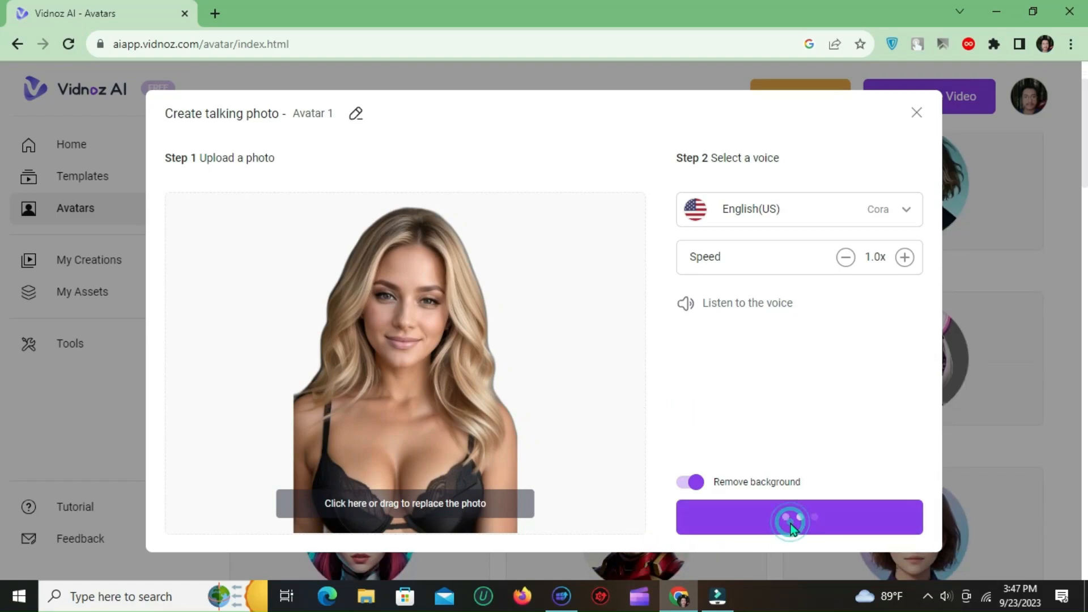
click(799, 516)
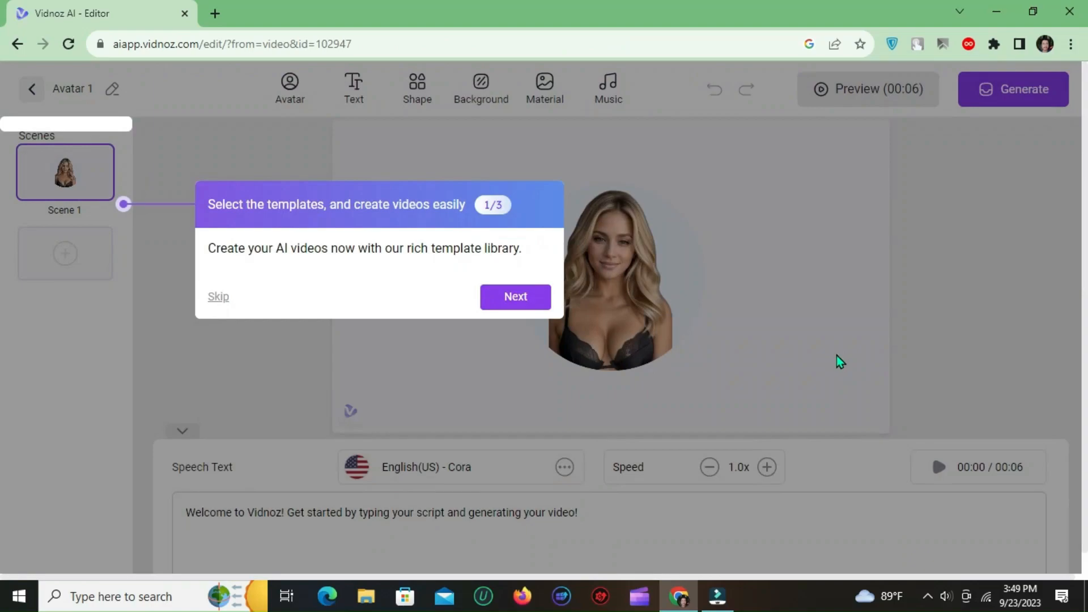
mouse_move(424, 283)
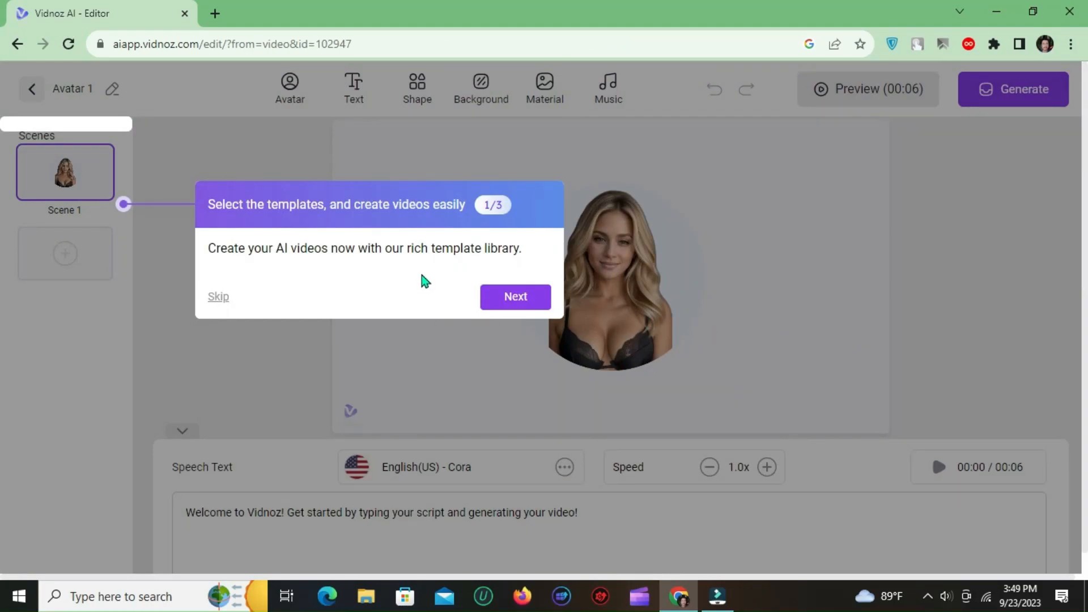
click(515, 297)
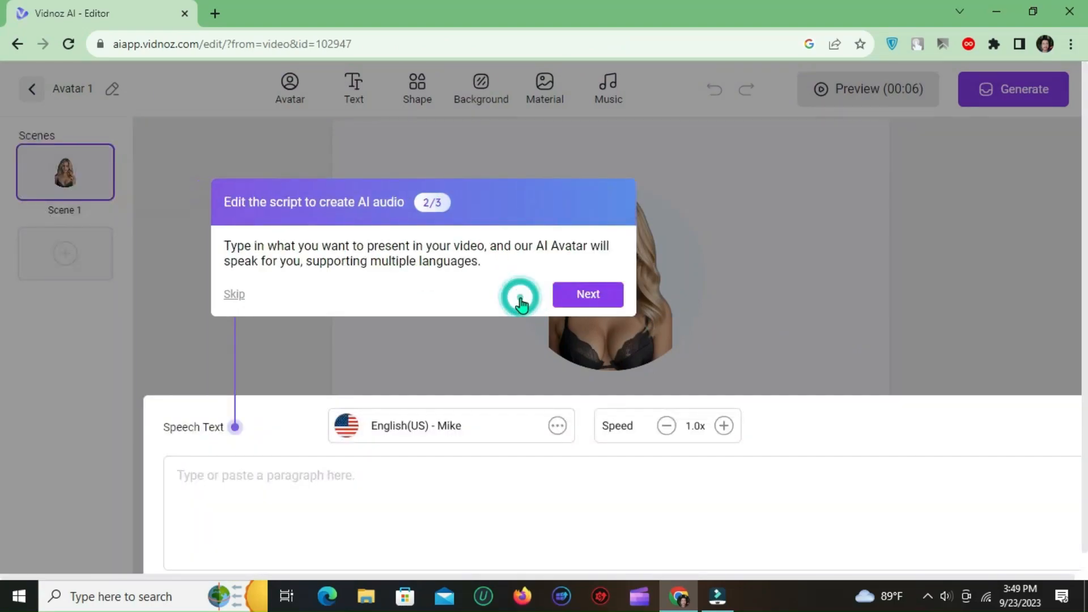
click(587, 295)
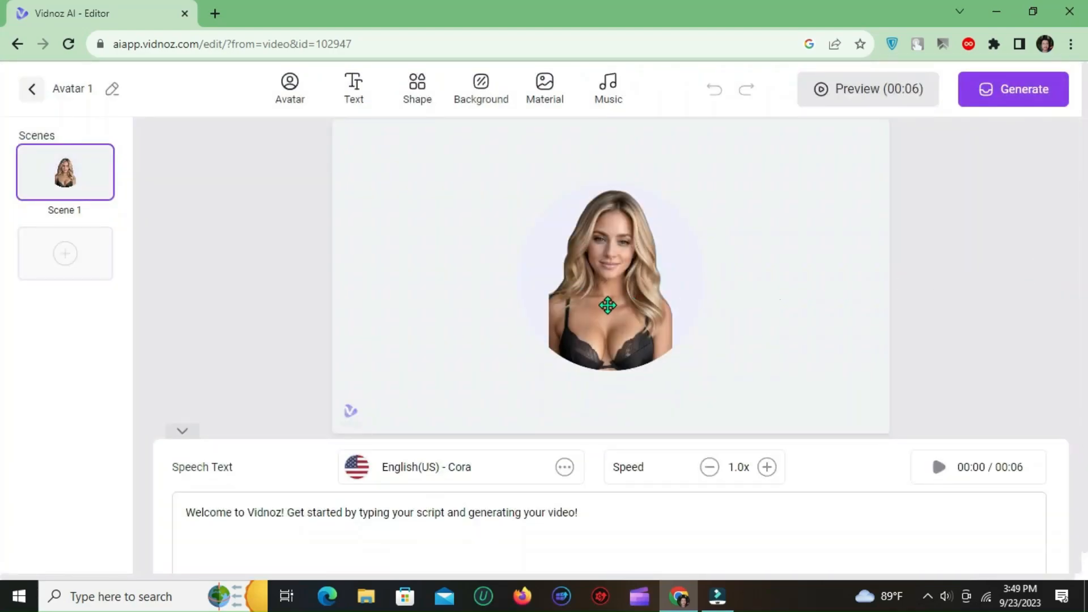
click(290, 85)
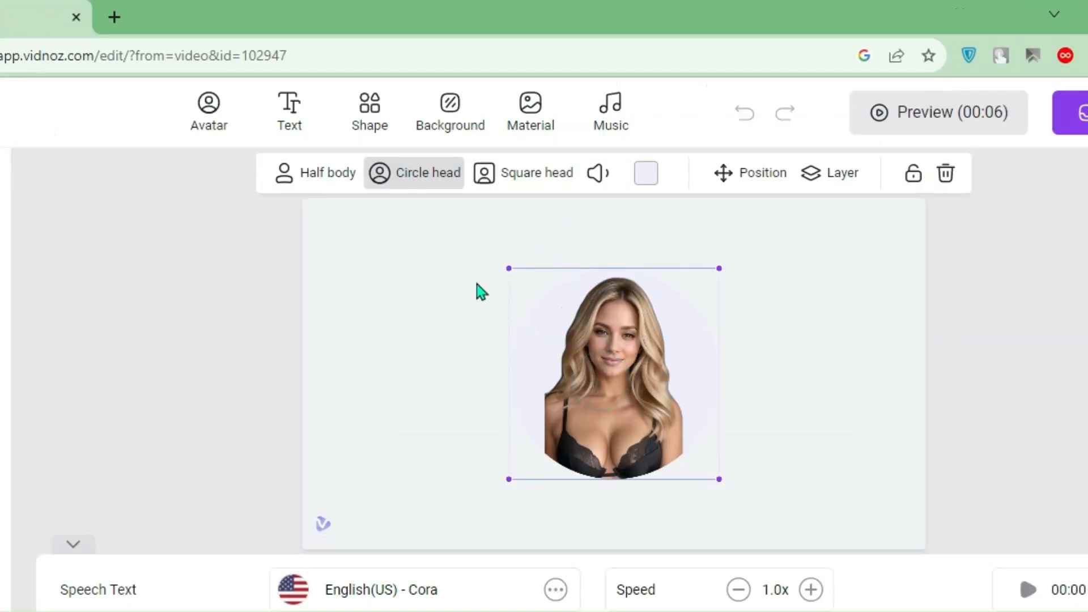
- After trying half-body and circle framings, set Square head and enlarge the avatar to canvas height
click(326, 173)
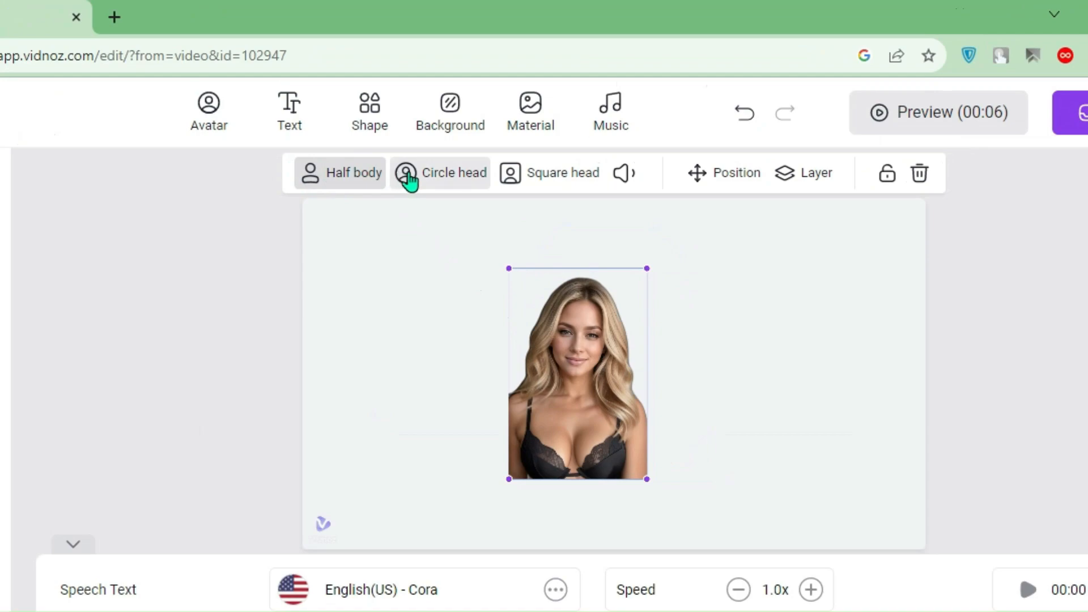
click(428, 172)
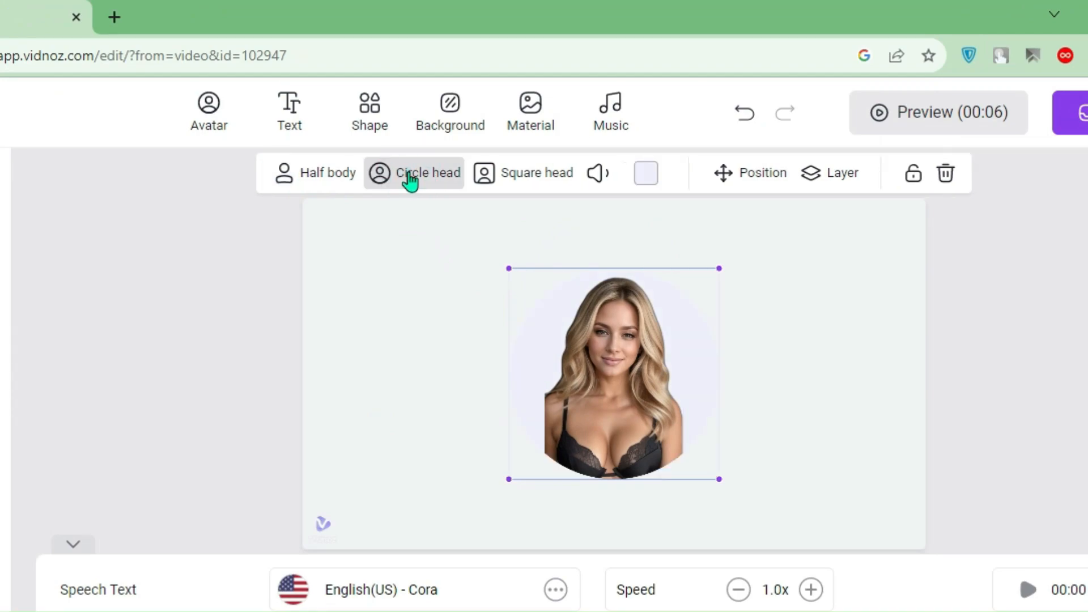
click(550, 172)
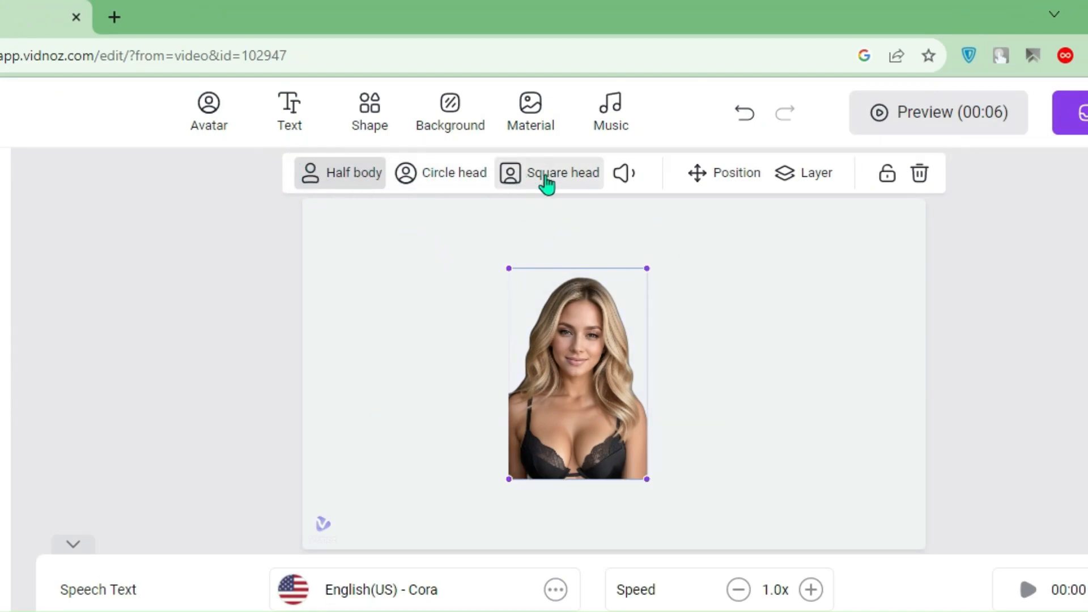
click(564, 173)
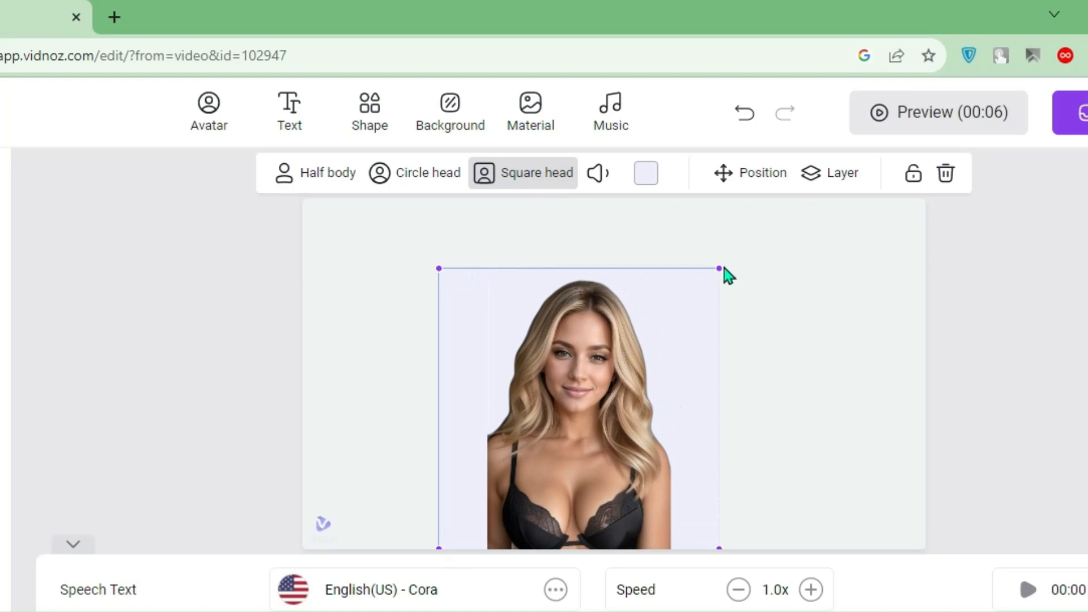
drag(718, 269, 788, 205)
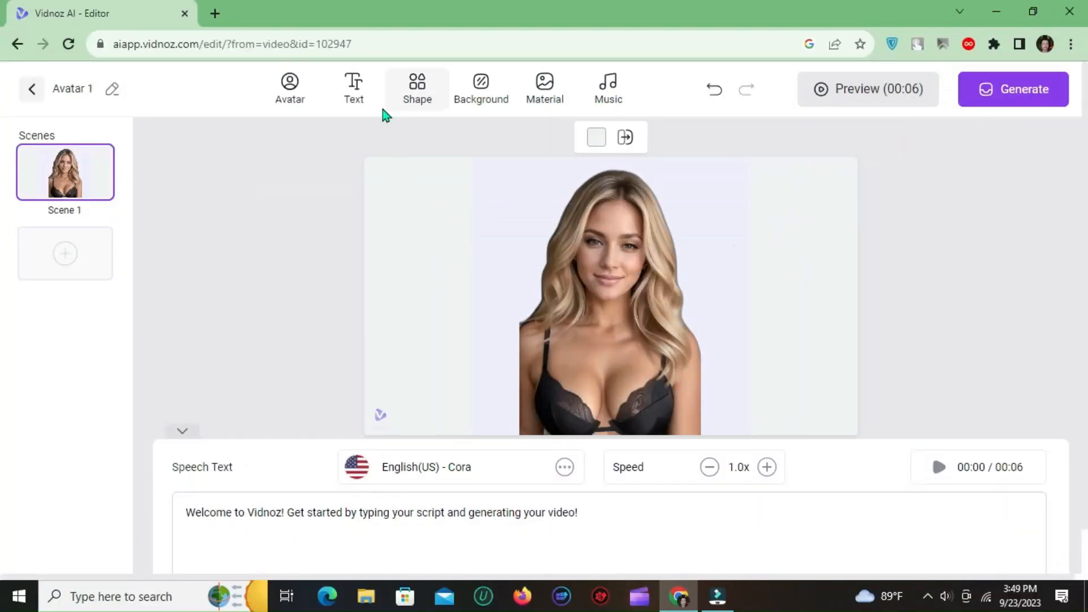
click(481, 85)
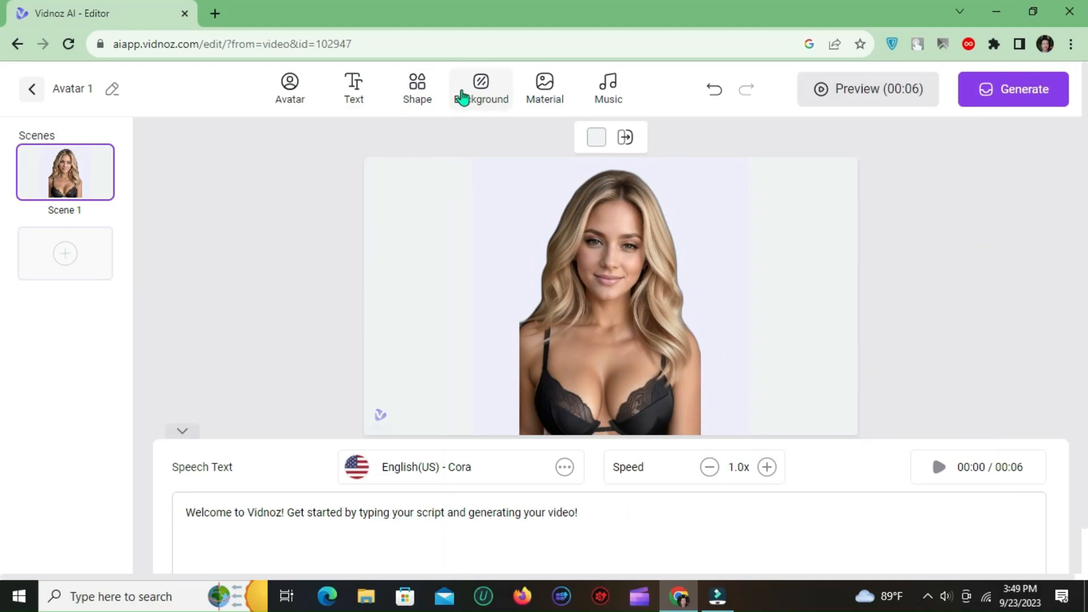
- Apply the dark blue background and frame the avatar as a circle head
click(481, 81)
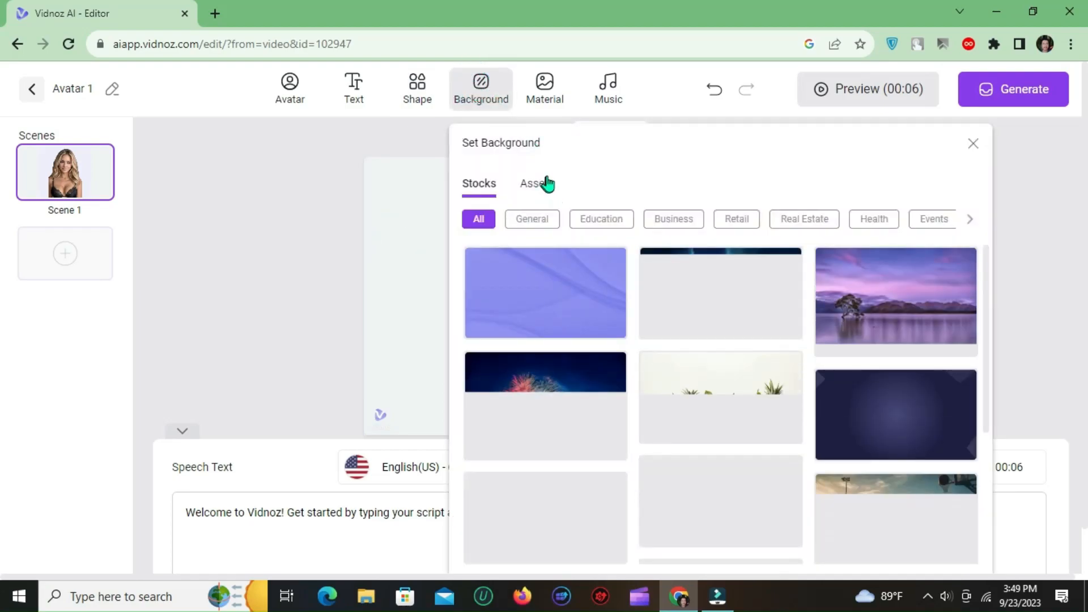
click(887, 417)
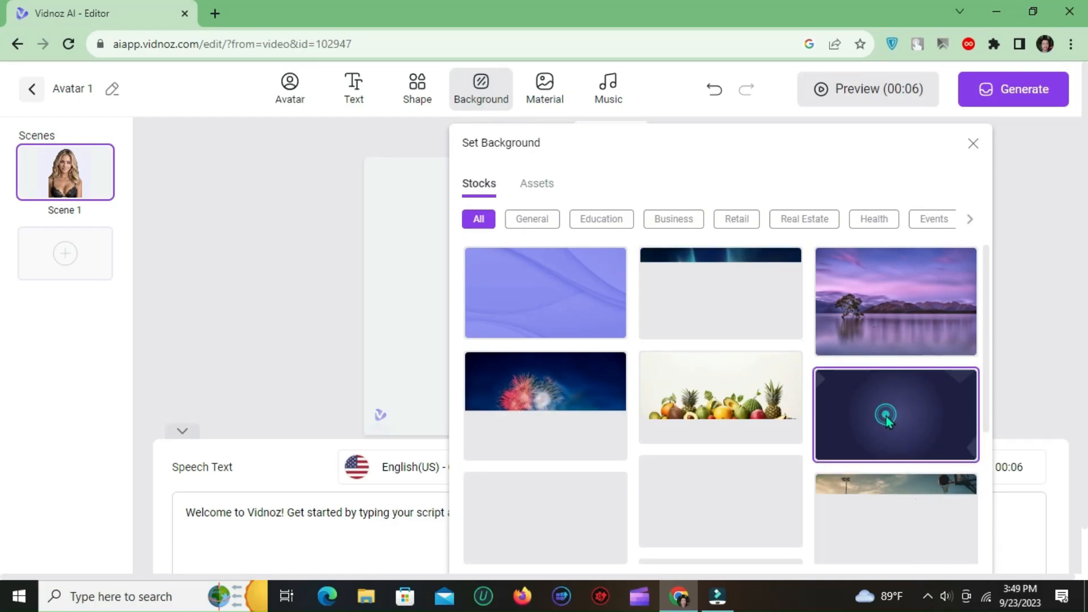
click(886, 417)
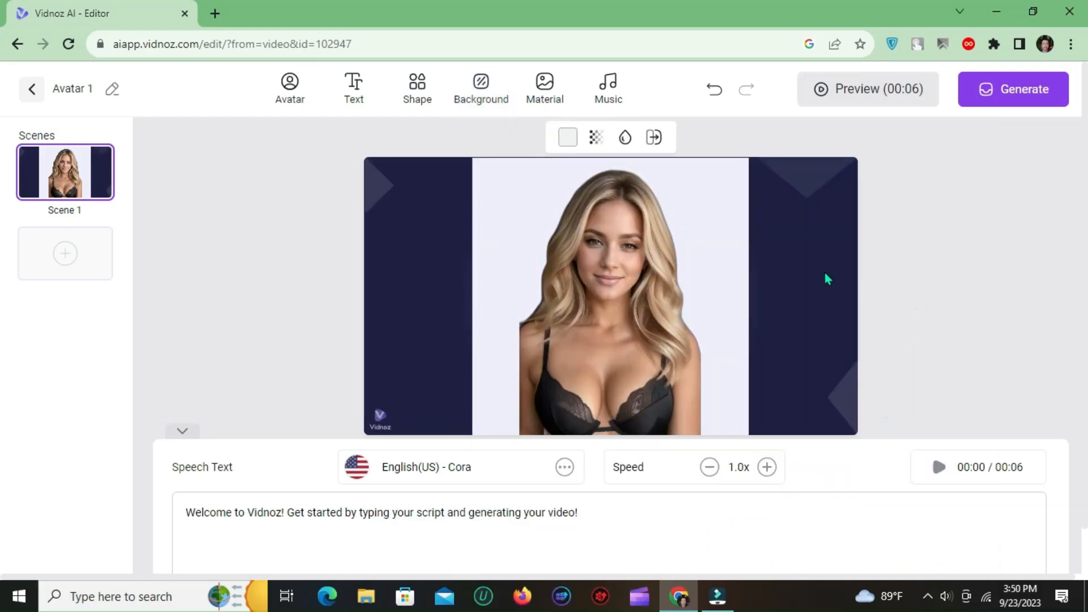
click(609, 292)
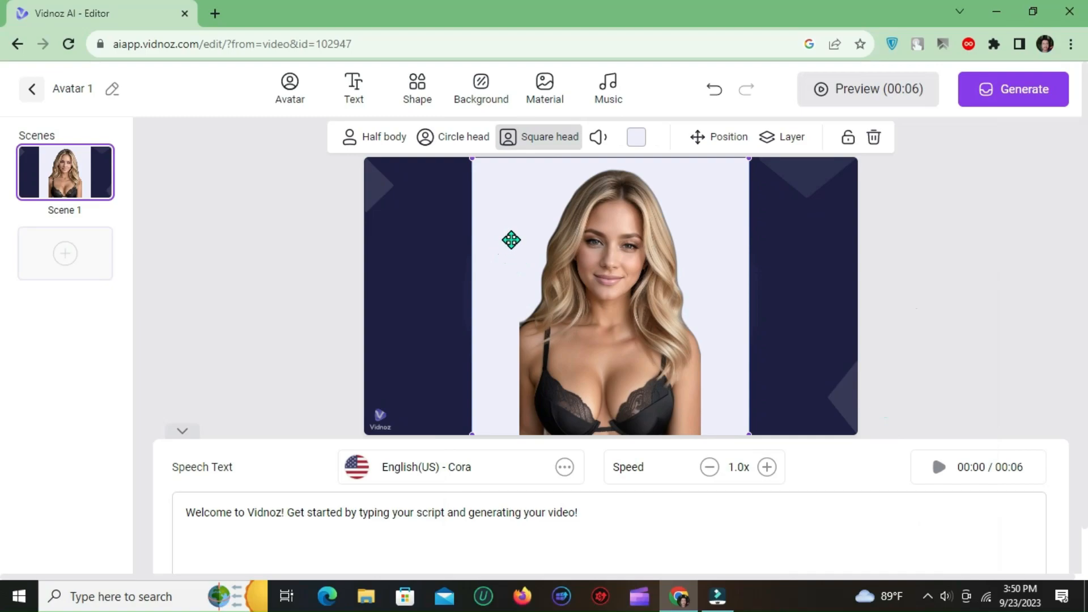
click(463, 137)
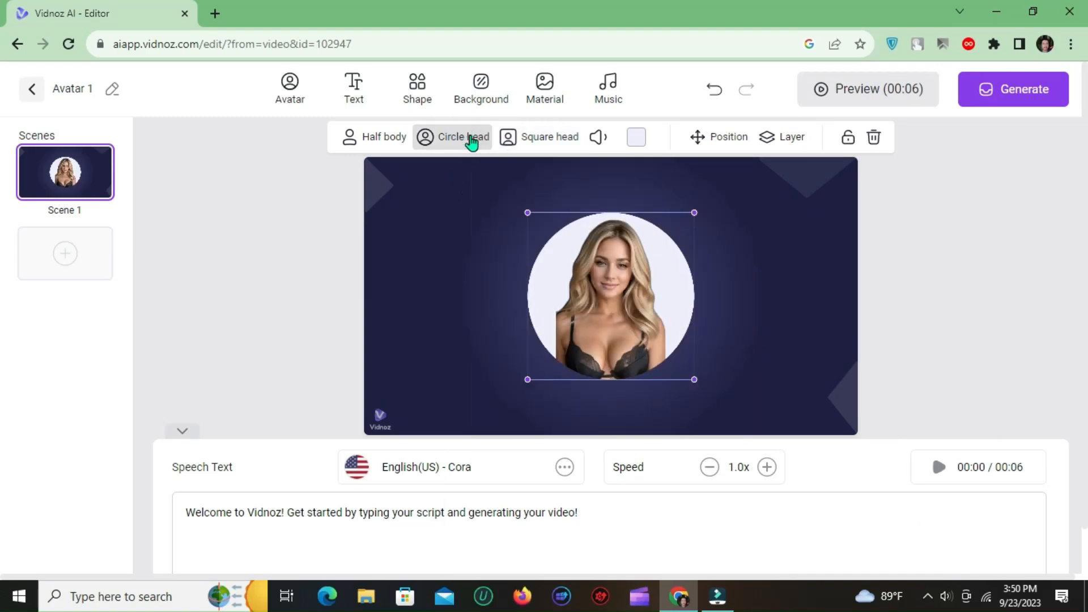
mouse_move(535, 388)
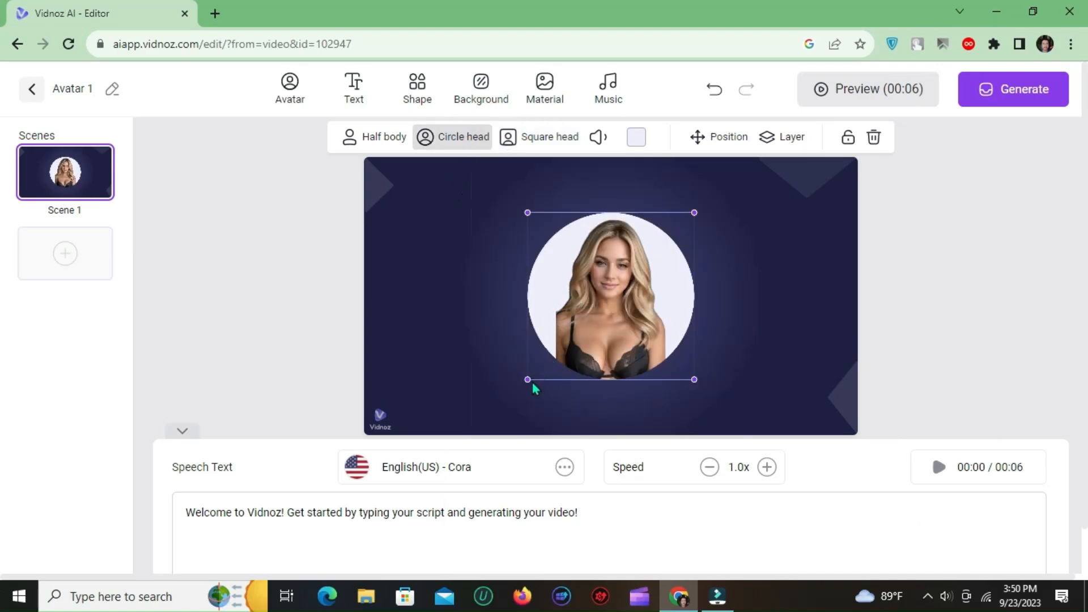
- Enlarge the circle-head portrait to canvas height, keep Circle head, and centre it horizontally
drag(527, 380, 478, 428)
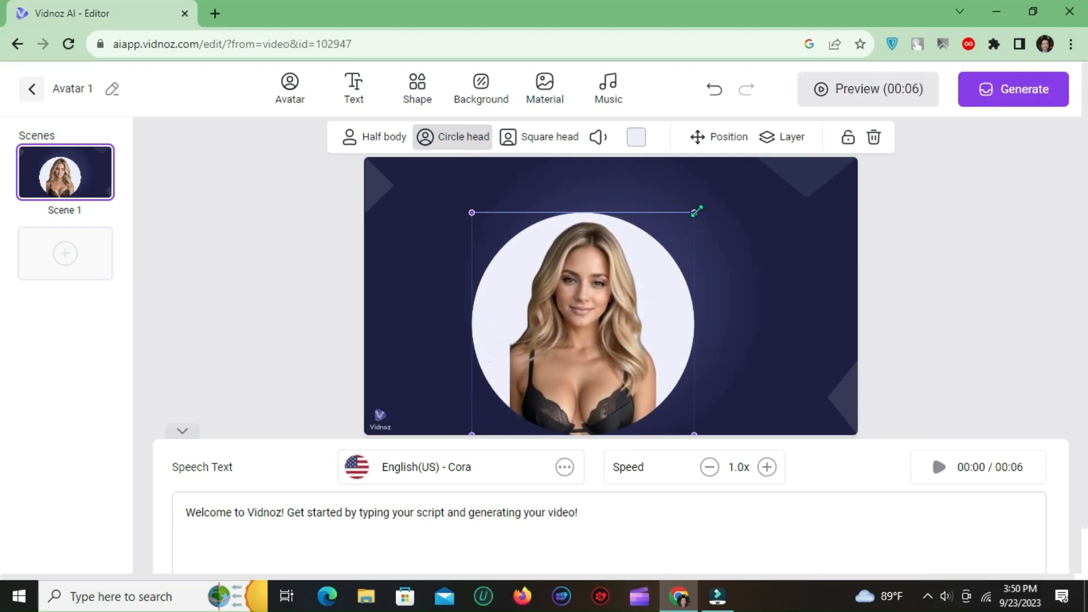
drag(697, 211, 749, 160)
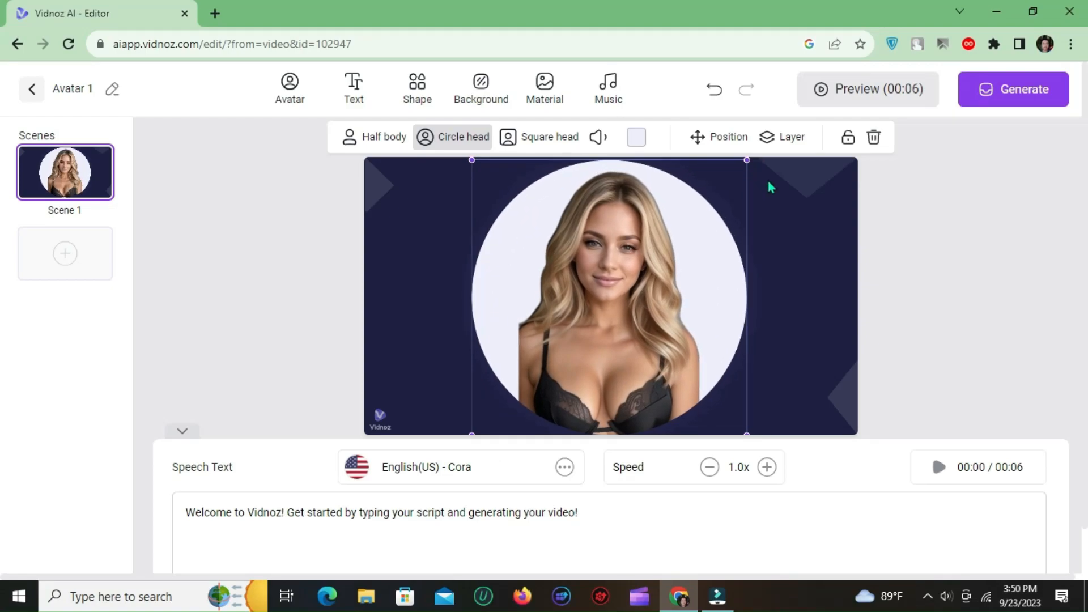
click(381, 138)
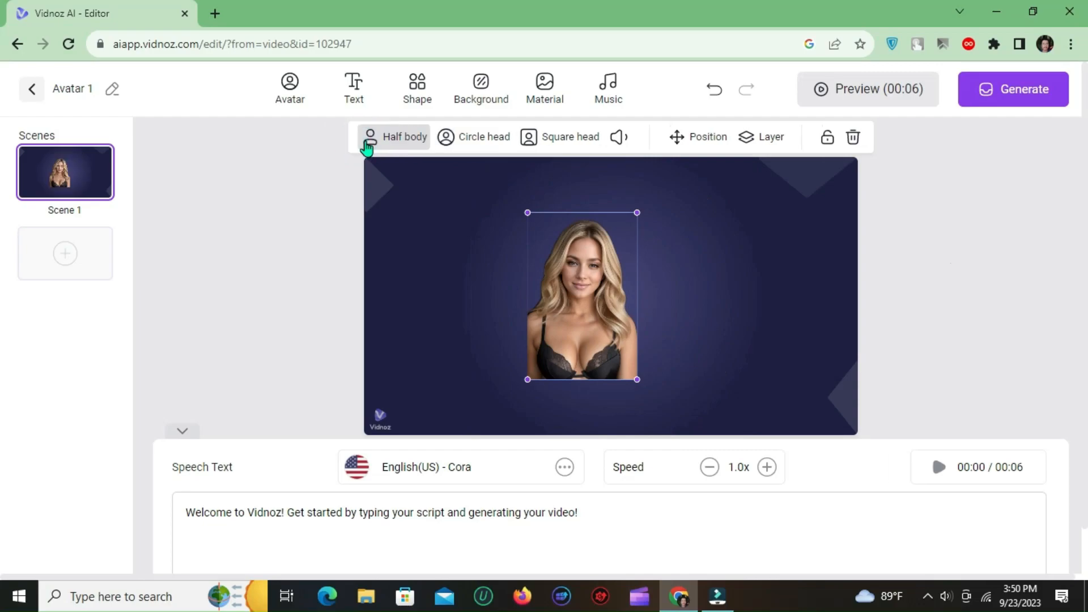
click(475, 136)
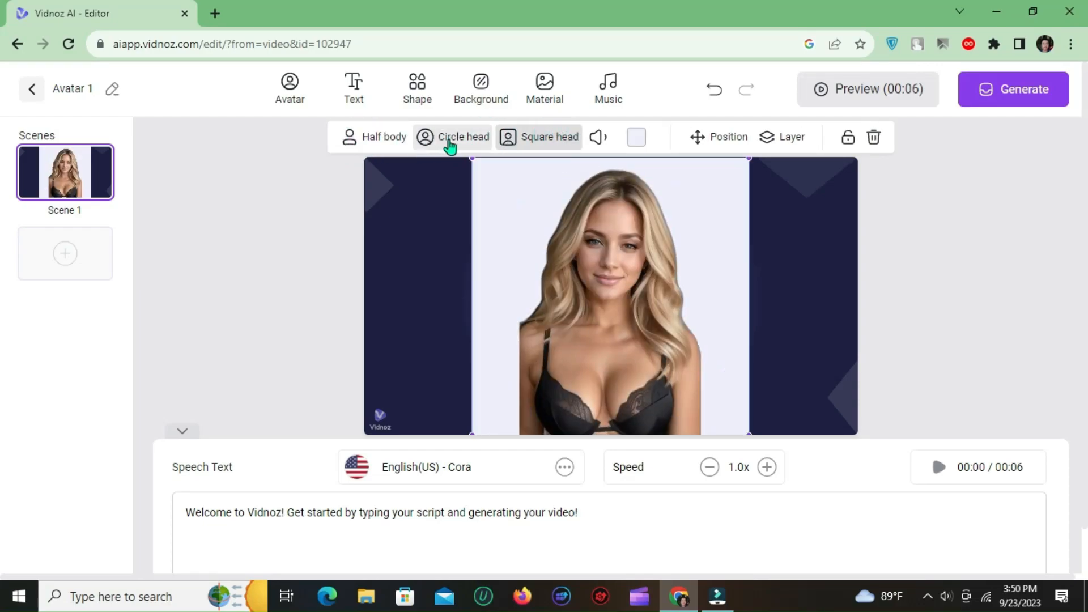
click(452, 136)
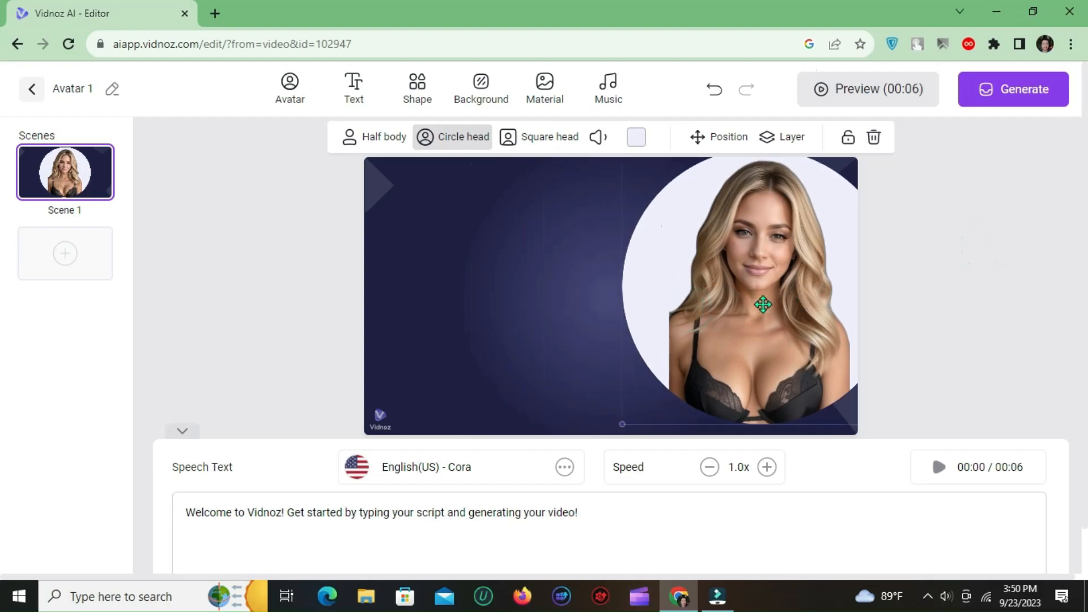
drag(762, 305, 614, 316)
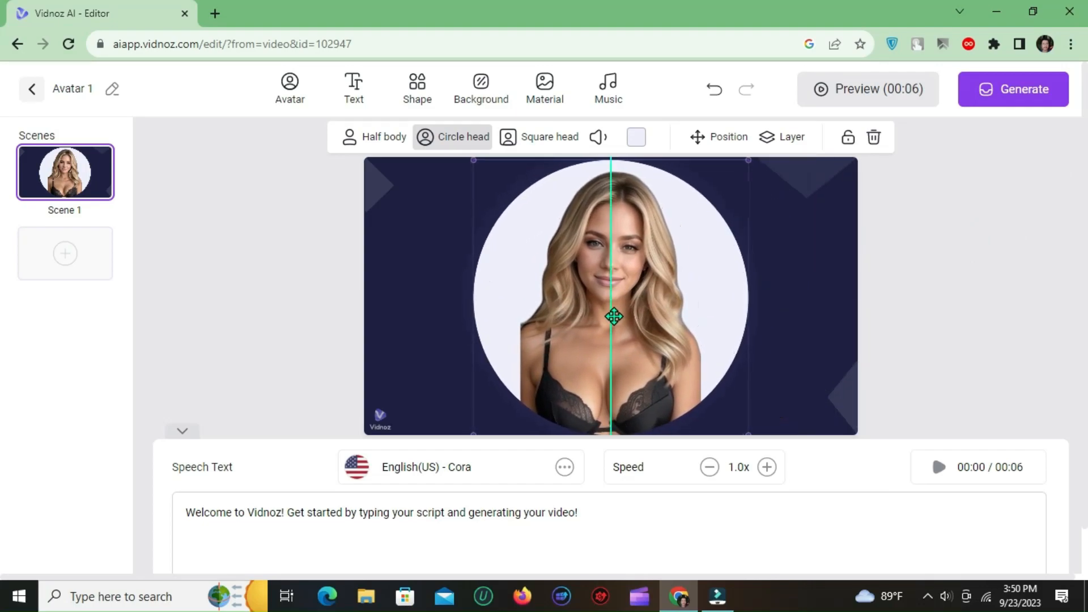
drag(613, 318, 673, 300)
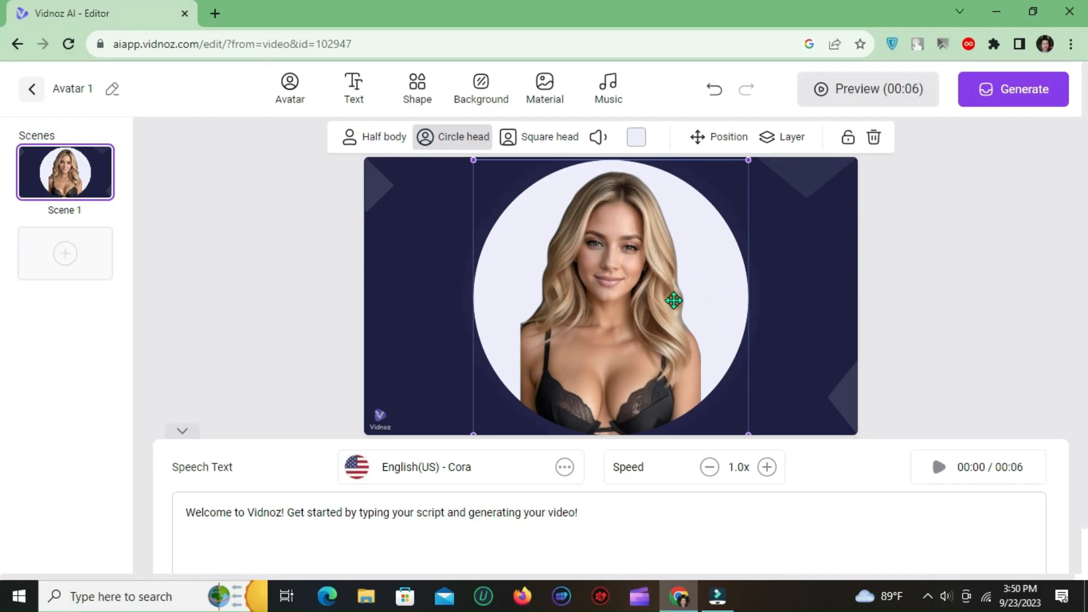
mouse_move(961, 293)
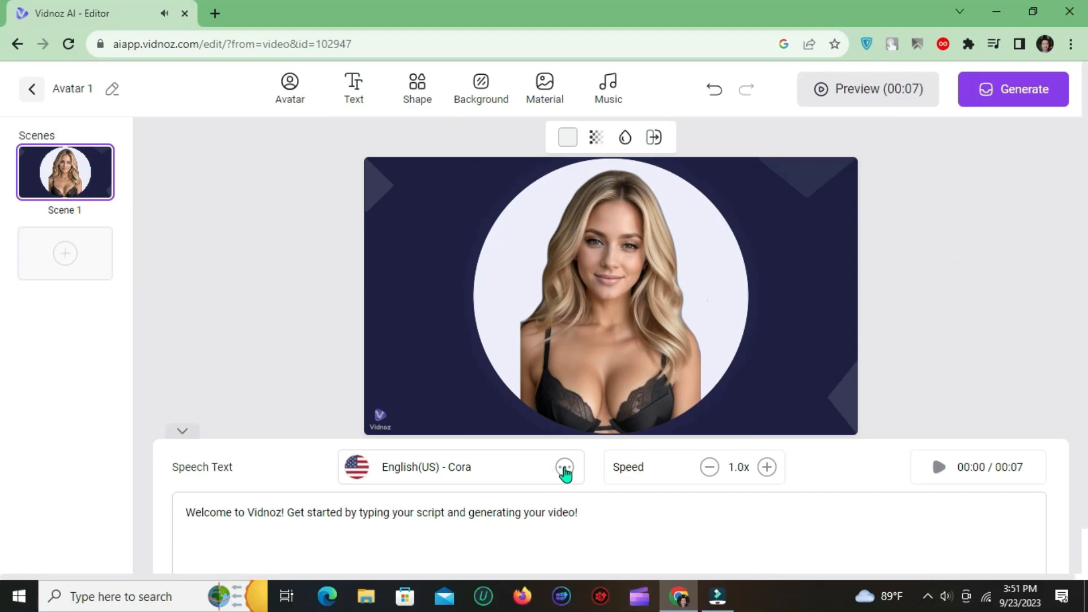
- Filter female voices, preview Amber and Monica, and select English (UK) Libby
click(565, 467)
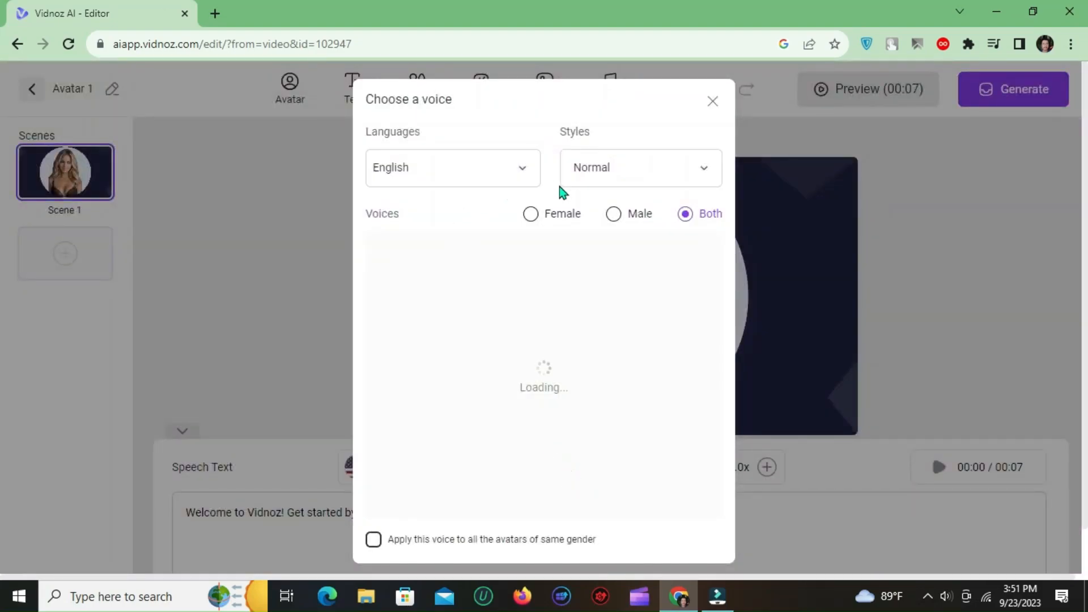
click(530, 213)
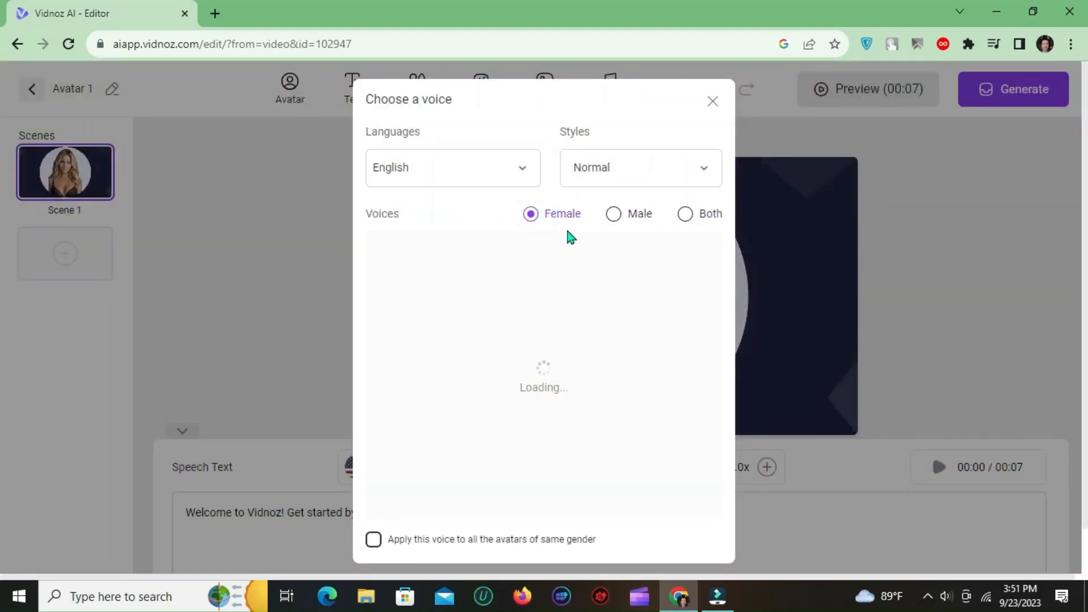
mouse_move(605, 304)
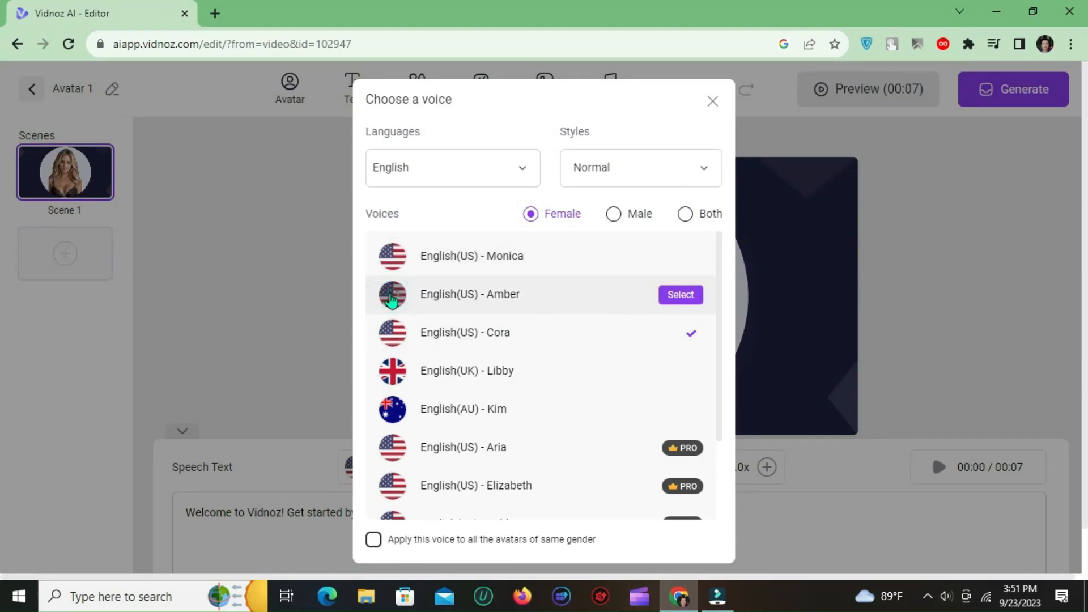
click(392, 295)
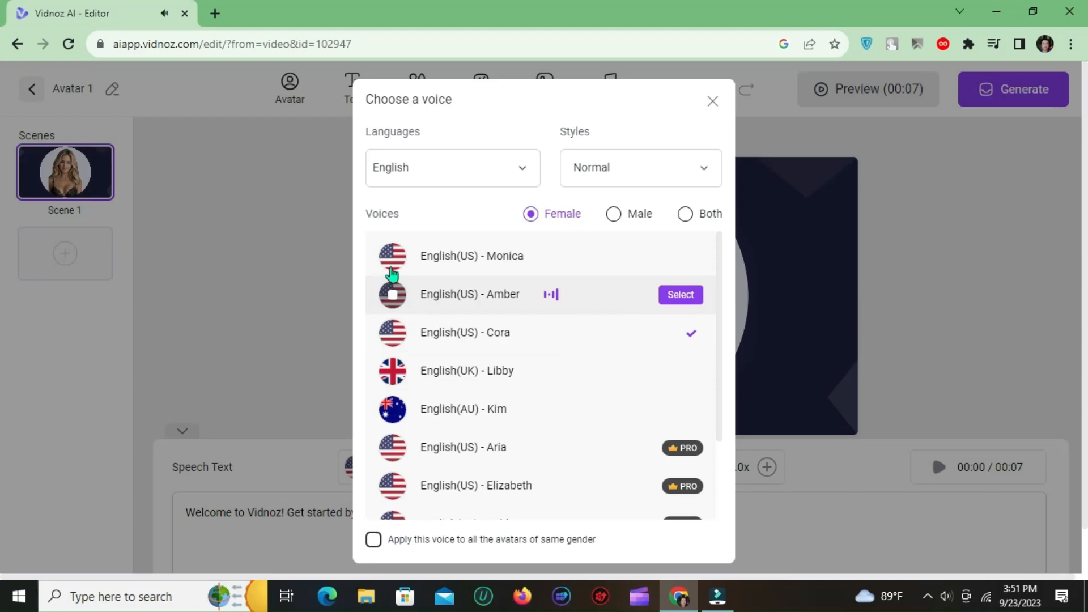
mouse_move(402, 264)
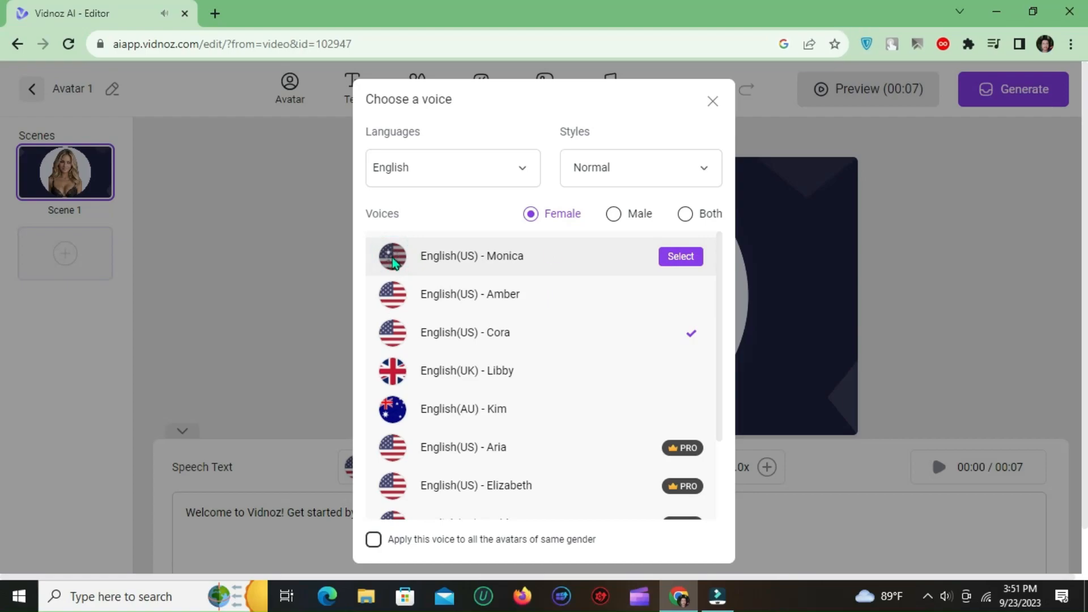
click(392, 260)
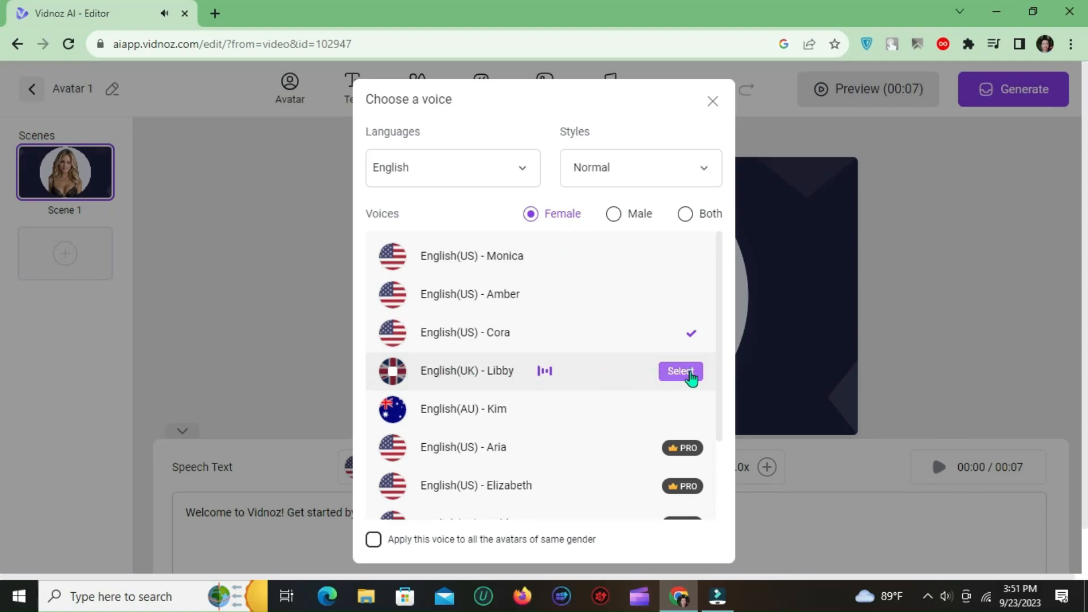
click(680, 370)
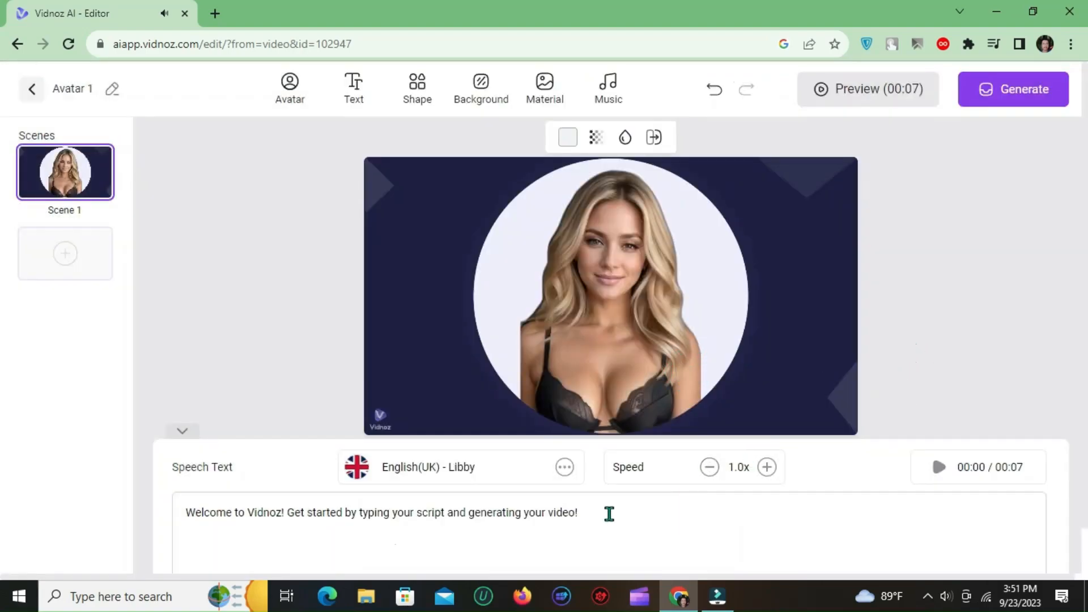
mouse_move(1038, 262)
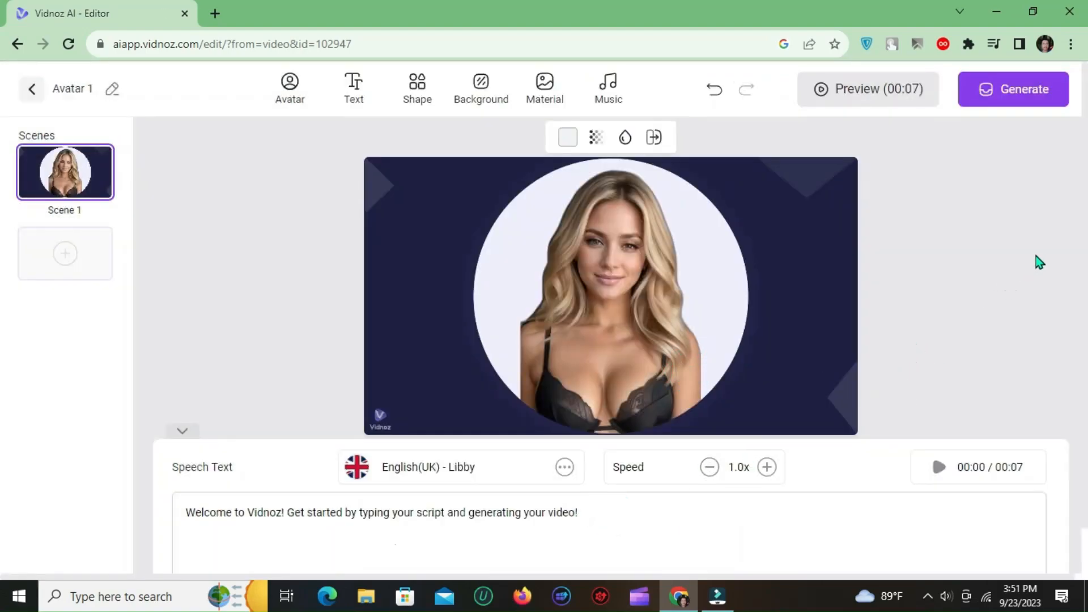
mouse_move(1053, 249)
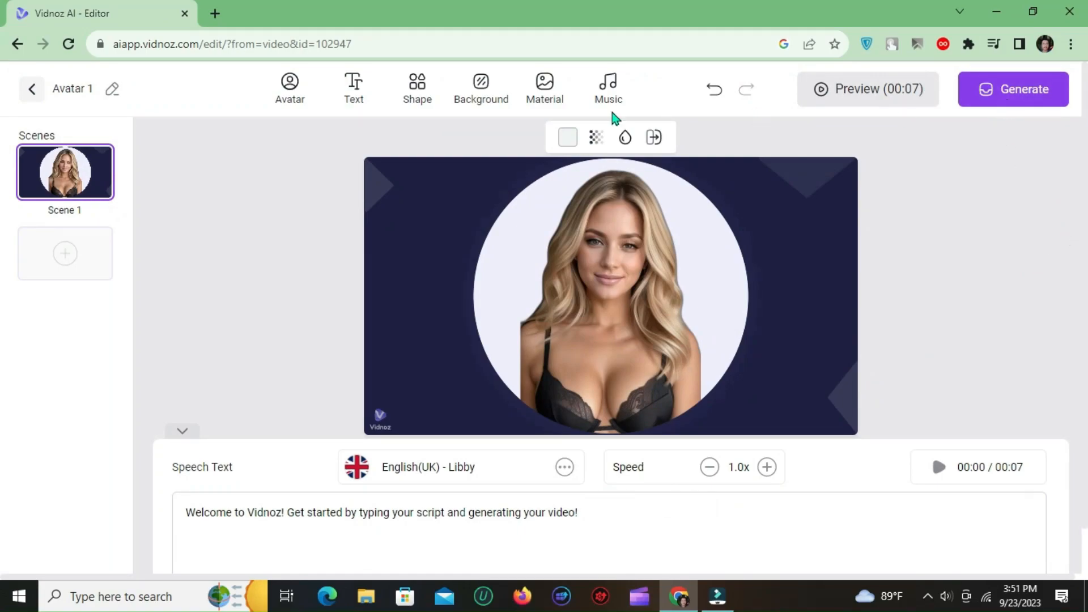
mouse_move(545, 92)
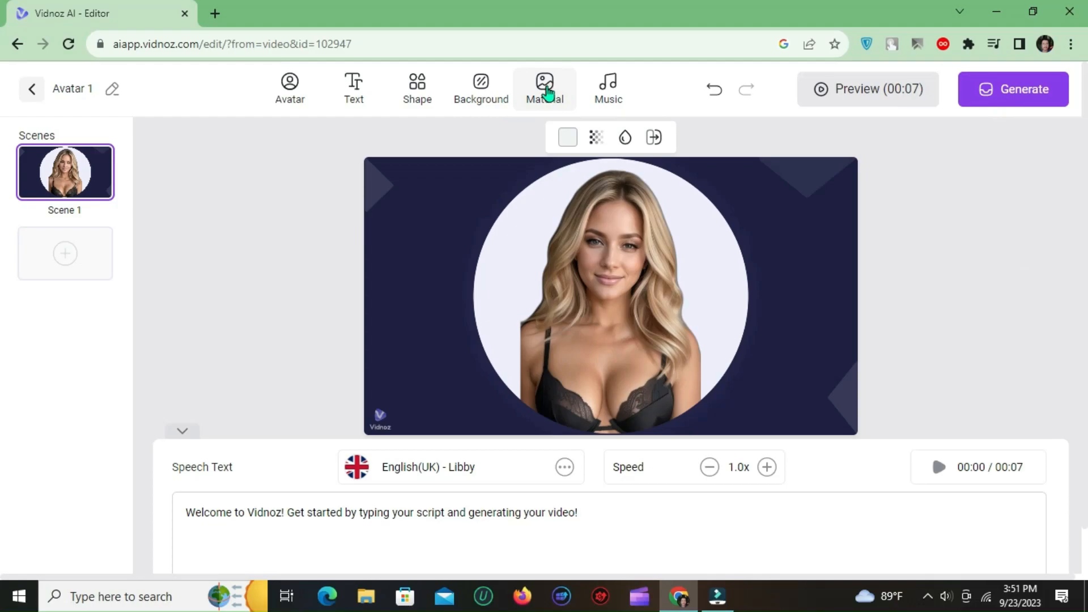
click(545, 80)
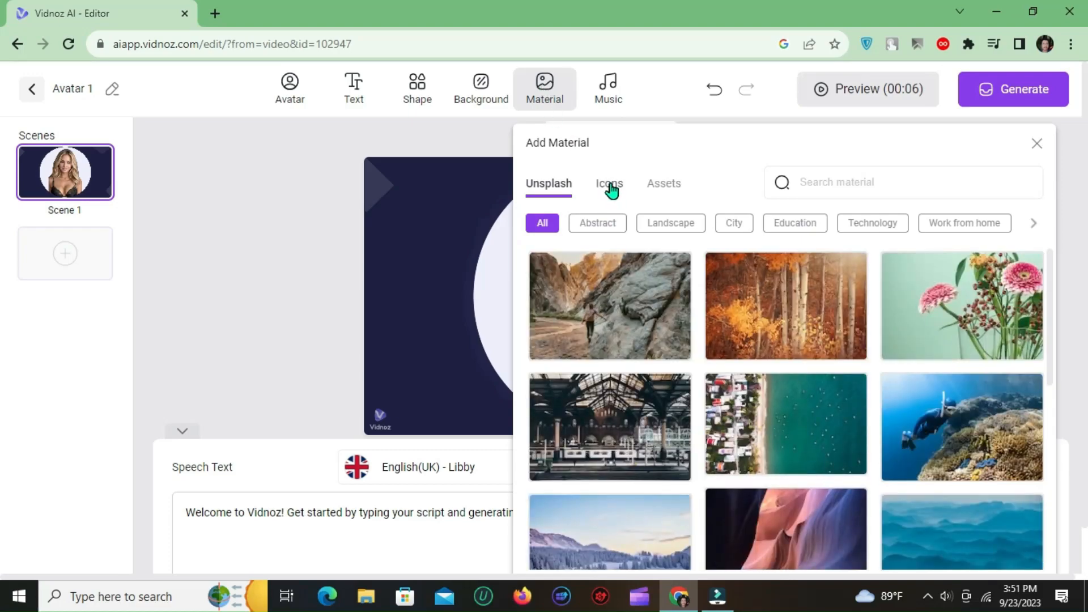
click(609, 184)
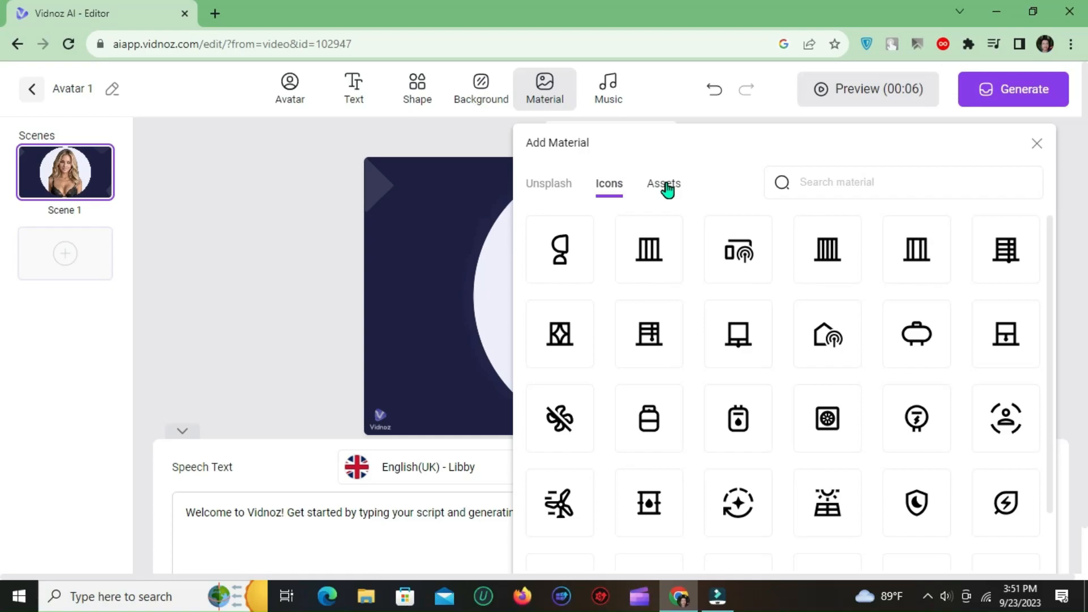
click(663, 184)
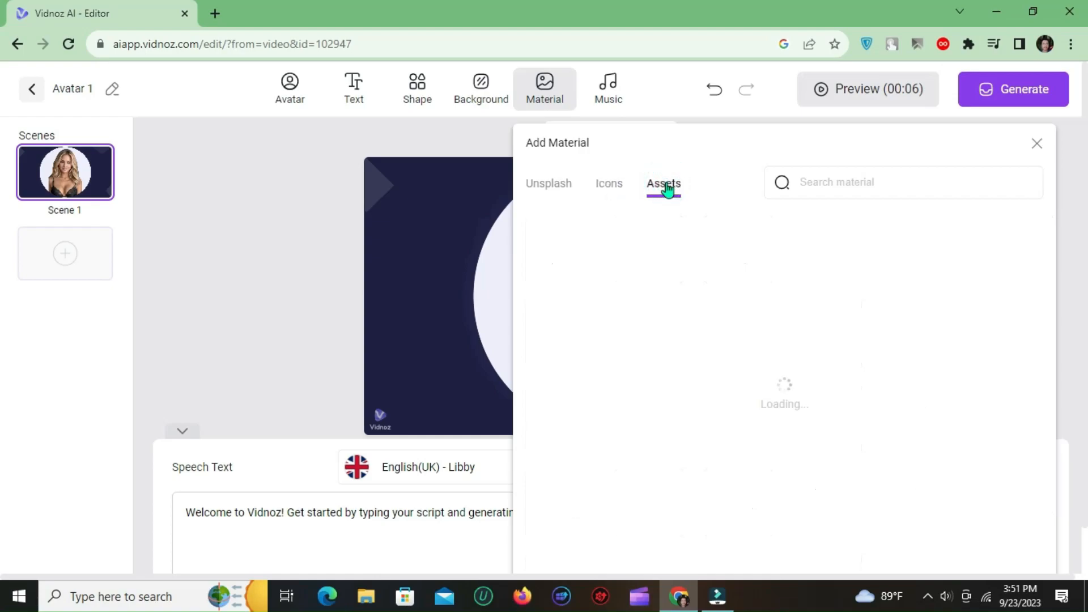
click(608, 86)
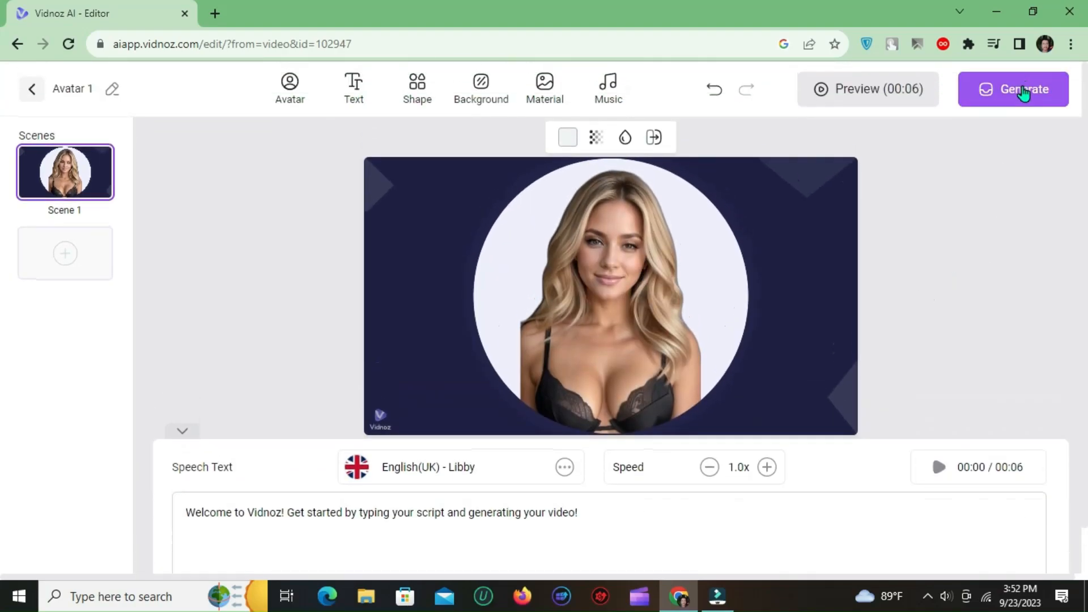
- Generate the talking-photo video so Avatar 1 appears in My Creations
click(1020, 88)
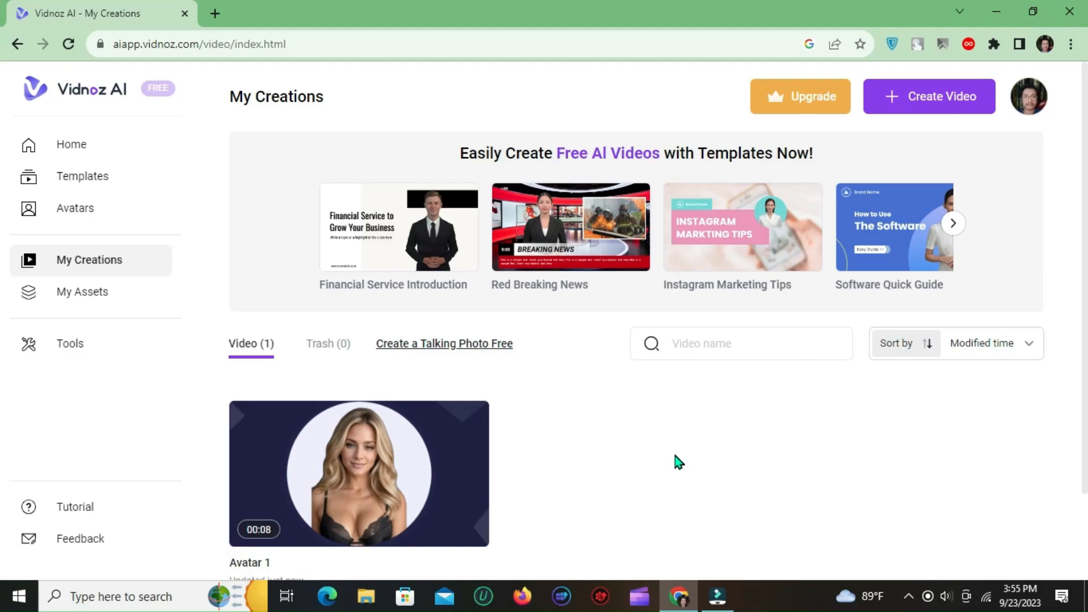
- Open the three-dot options menu on the Avatar 1 video thumbnail
scroll(down, 3)
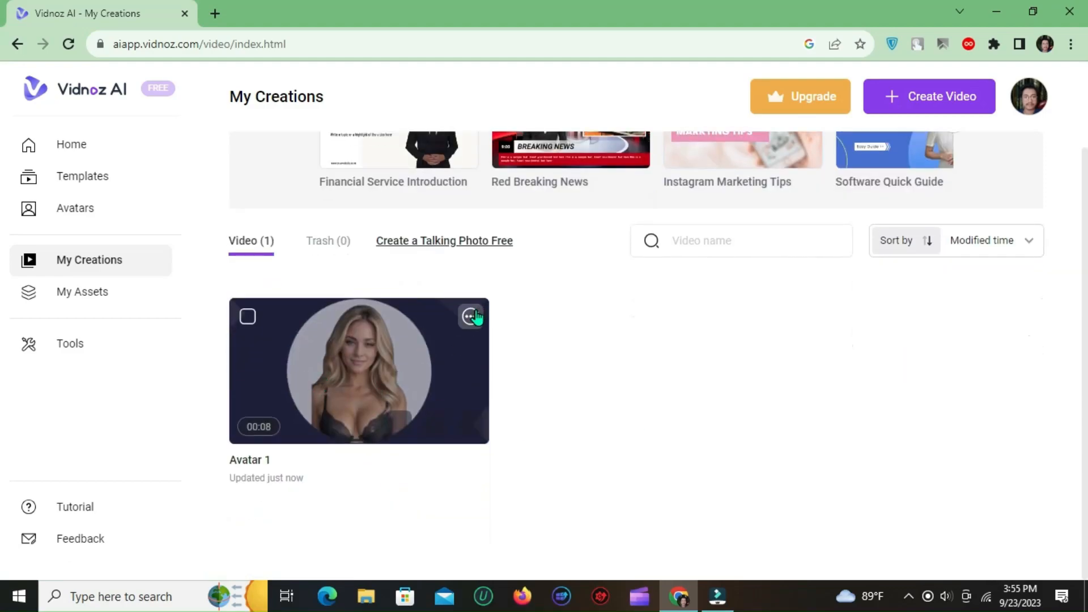
click(470, 315)
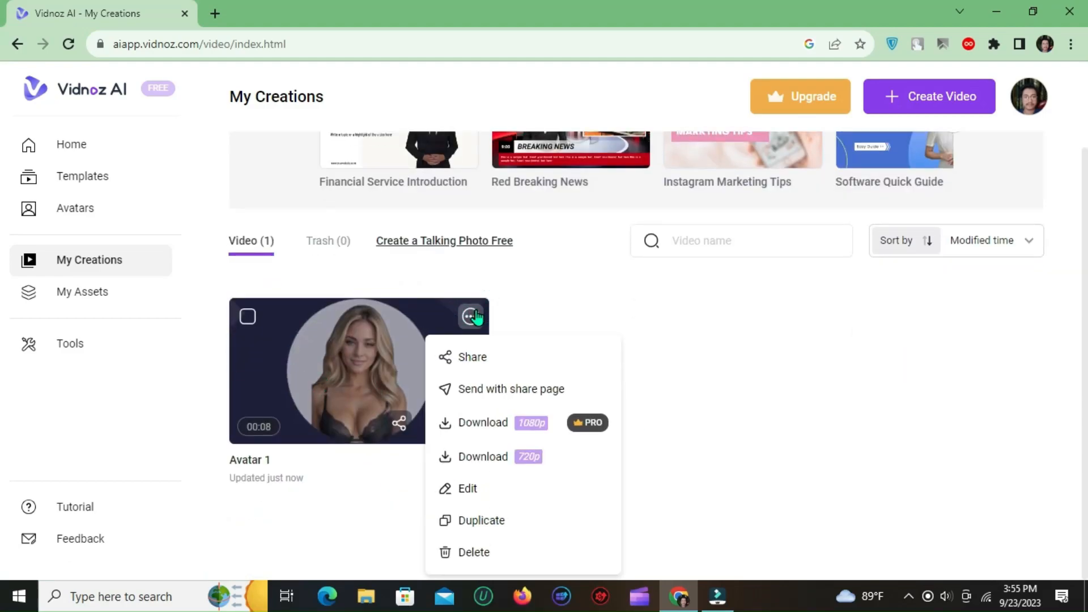
mouse_move(508, 457)
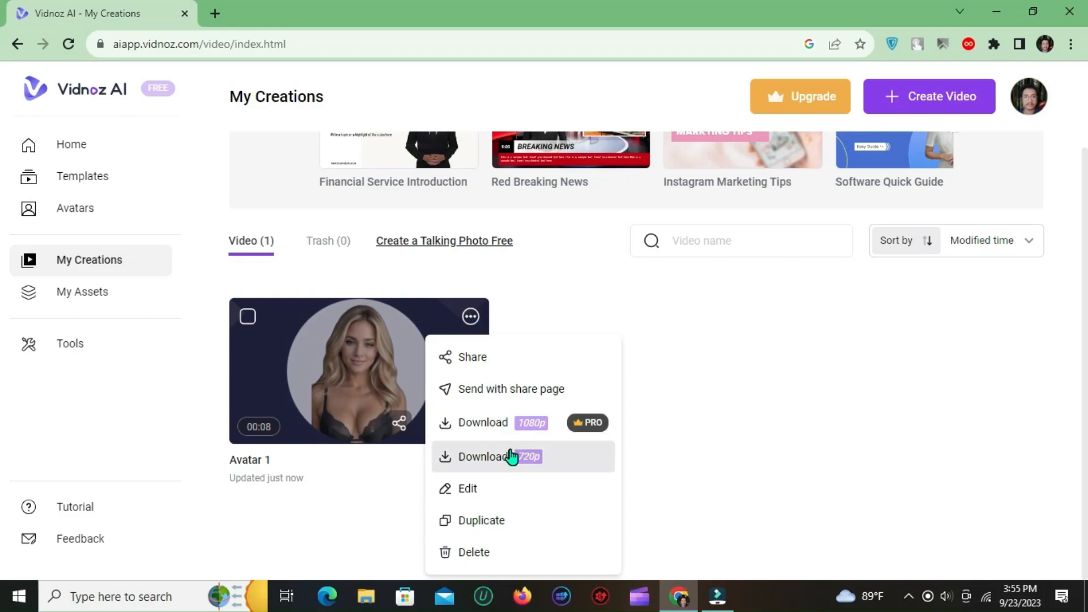